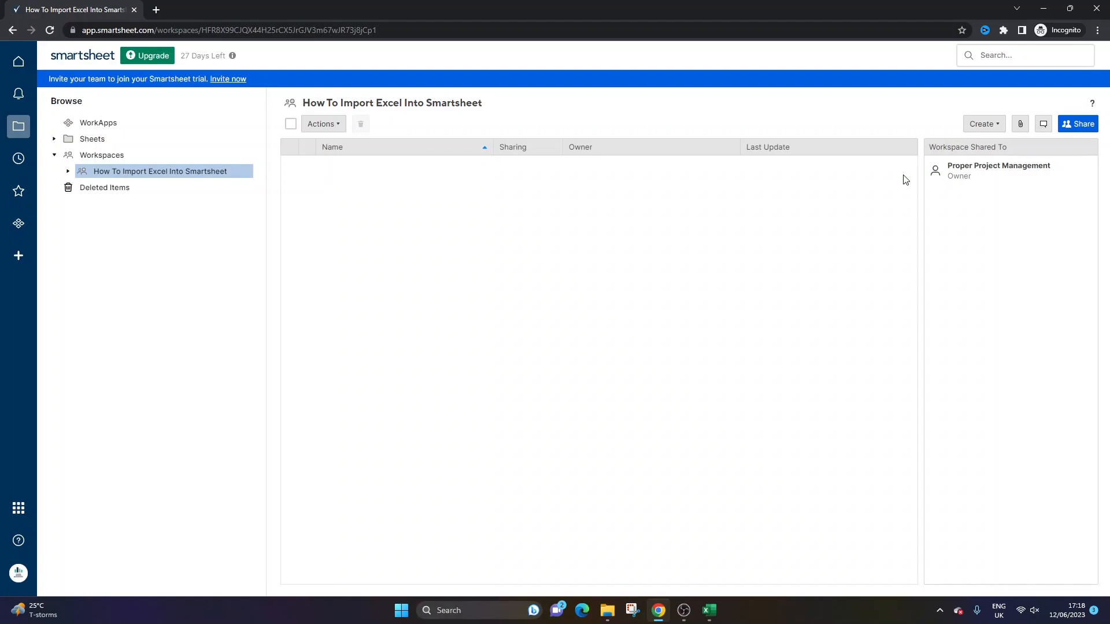
pyautogui.moveTo(704, 237)
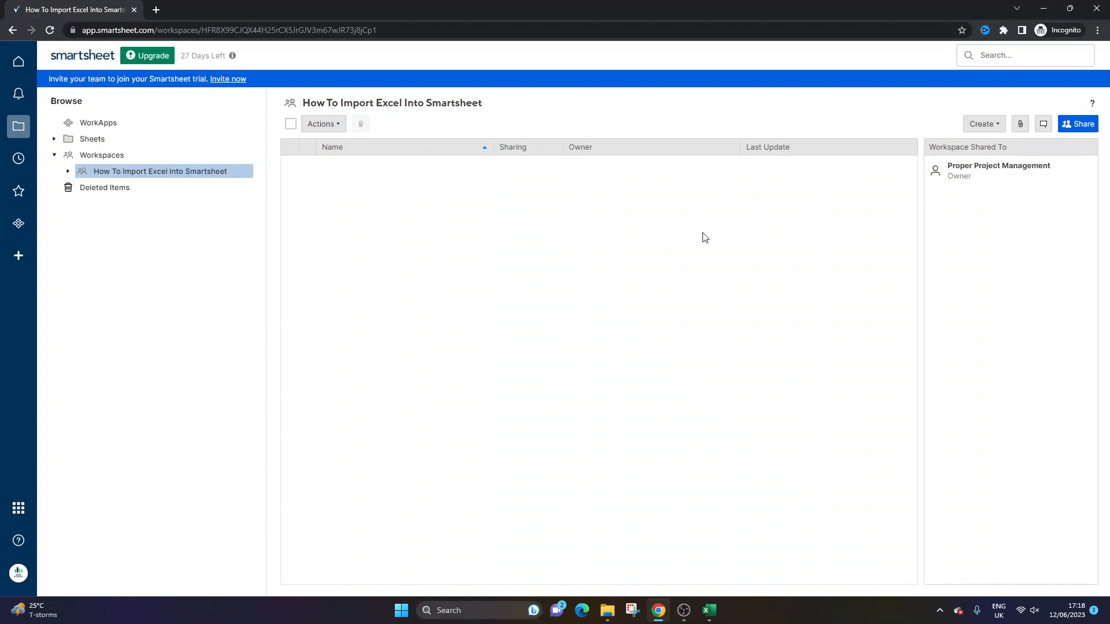
pyautogui.moveTo(440, 251)
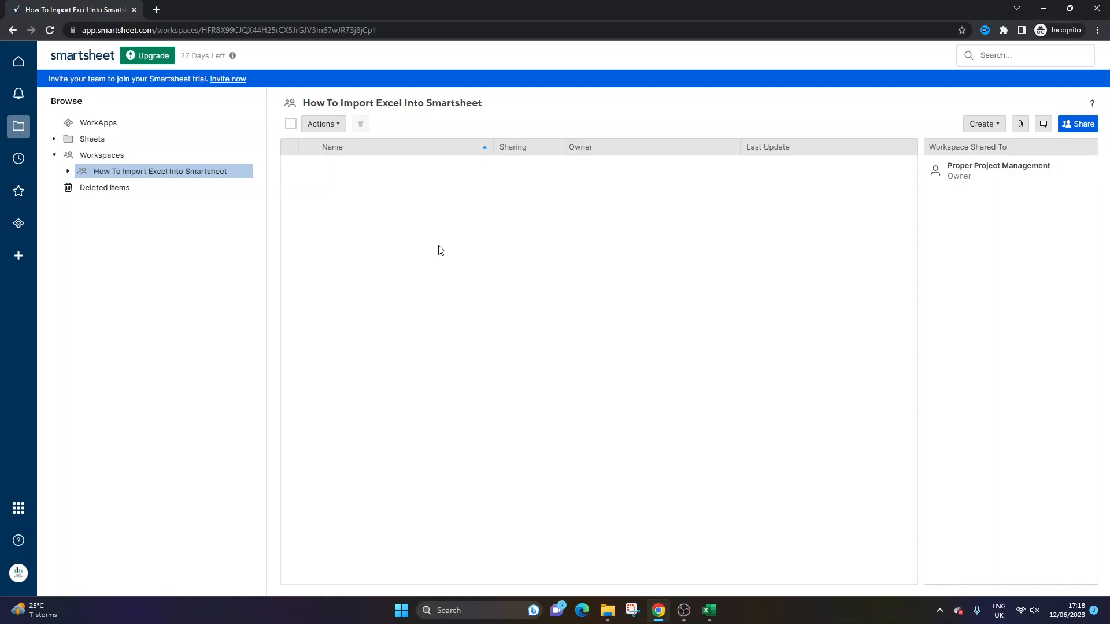
pyautogui.moveTo(325, 173)
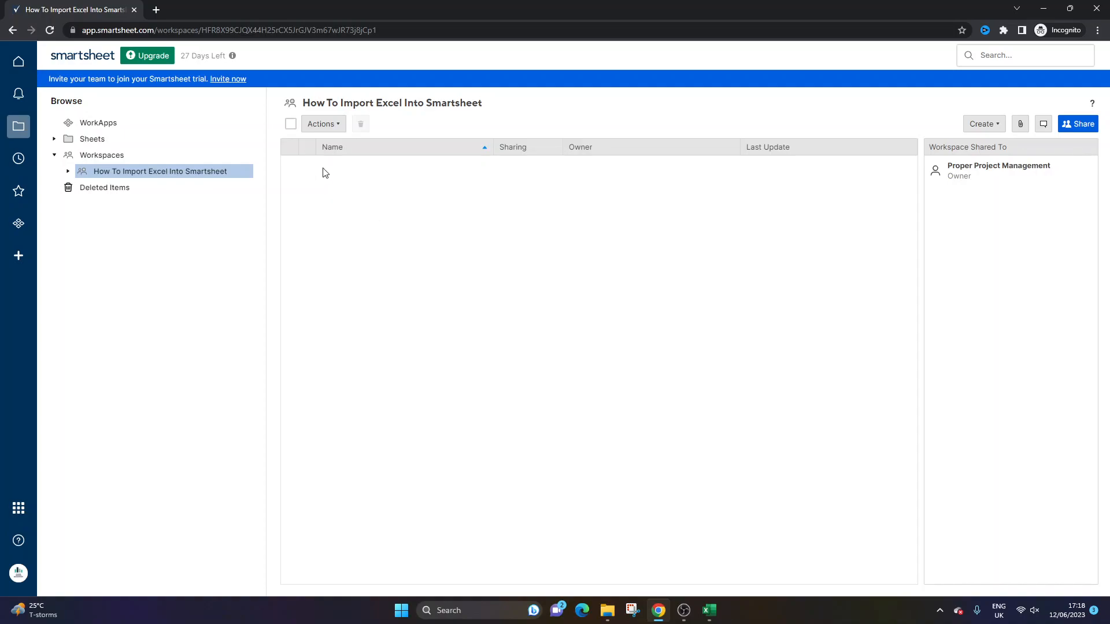
pyautogui.moveTo(138, 176)
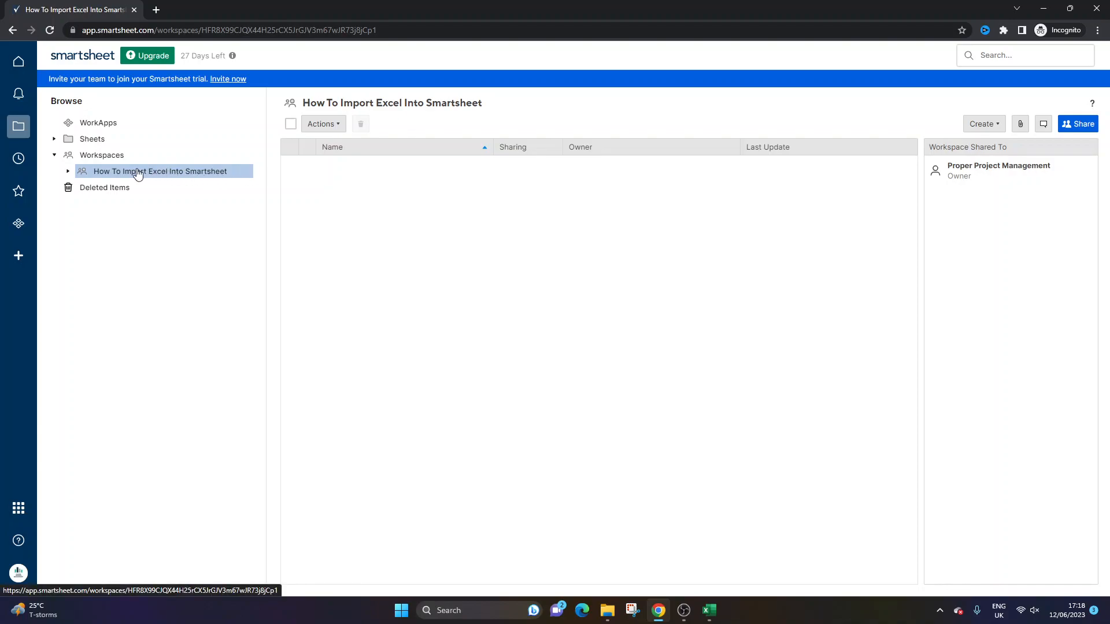
pyautogui.moveTo(329, 181)
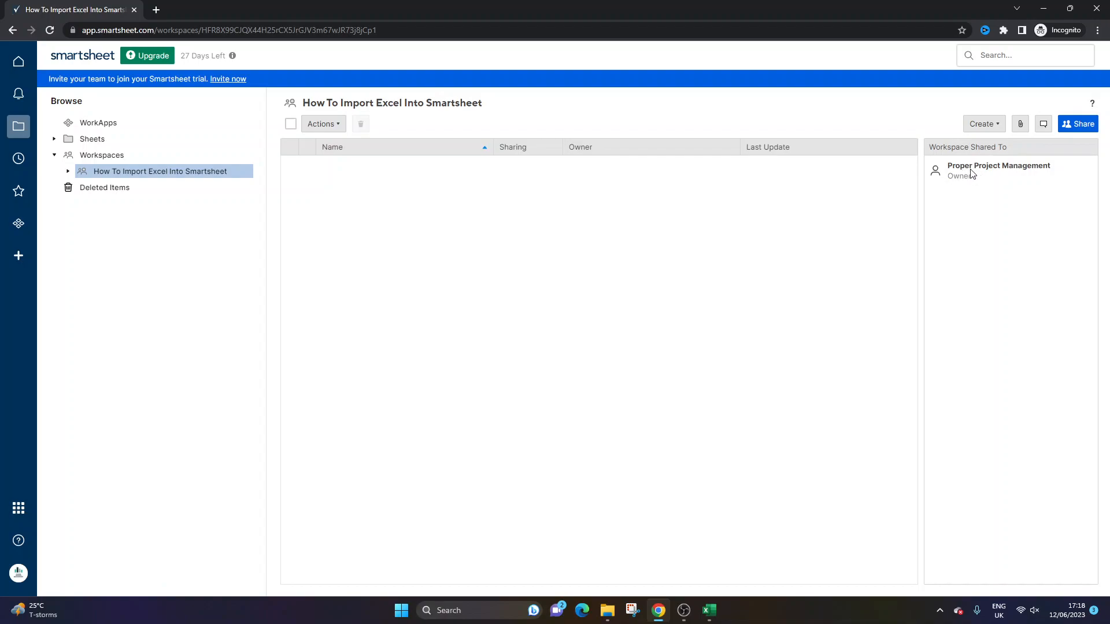
pyautogui.moveTo(944, 177)
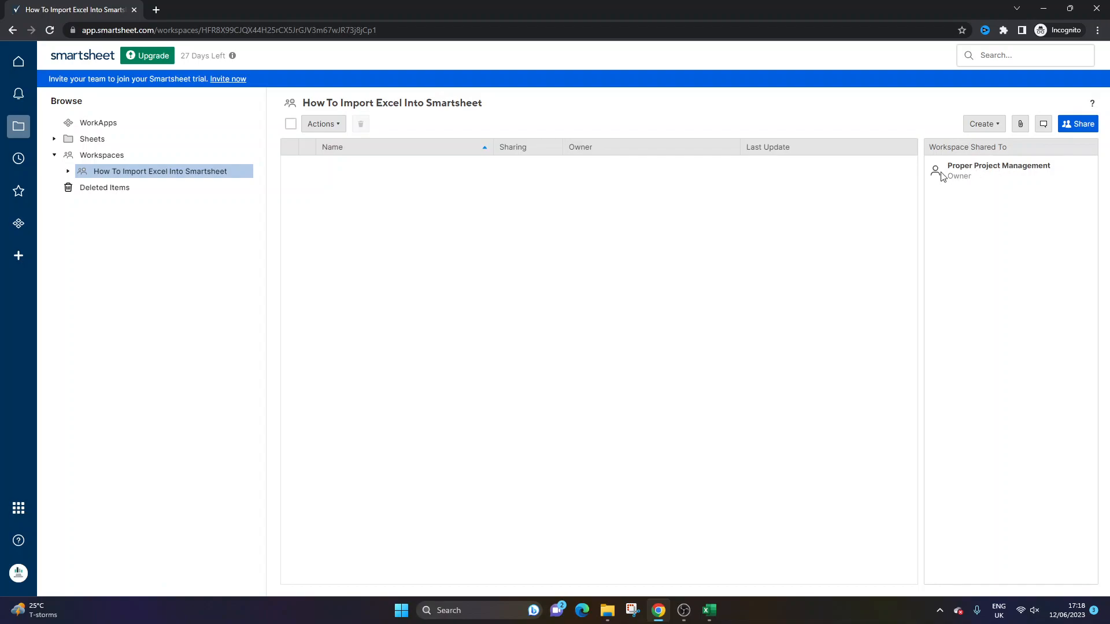
pyautogui.moveTo(527, 204)
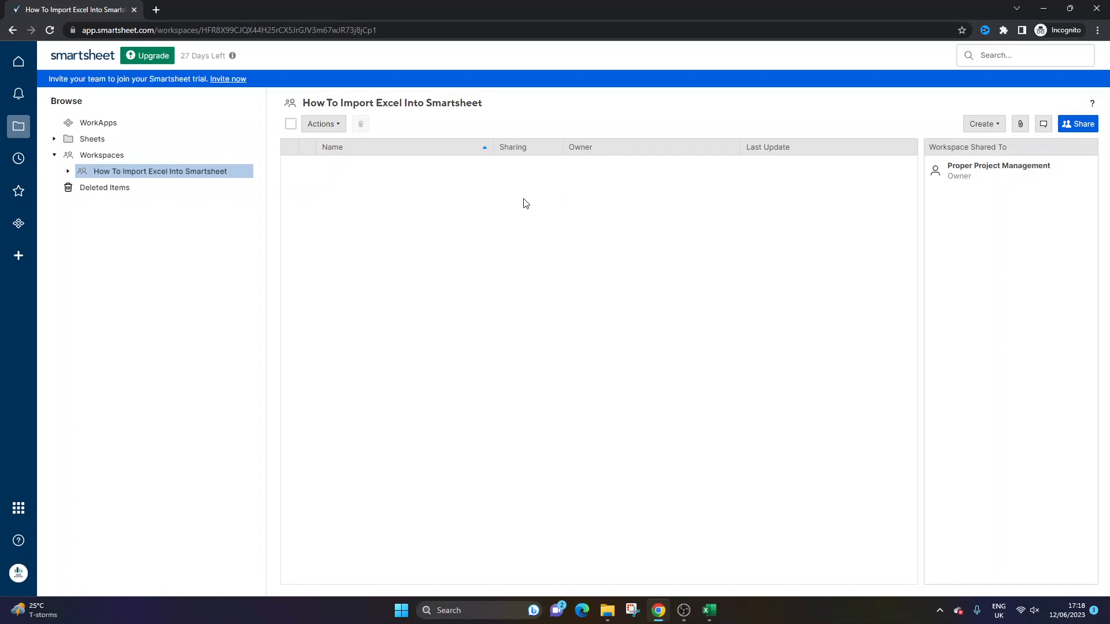
pyautogui.moveTo(286, 184)
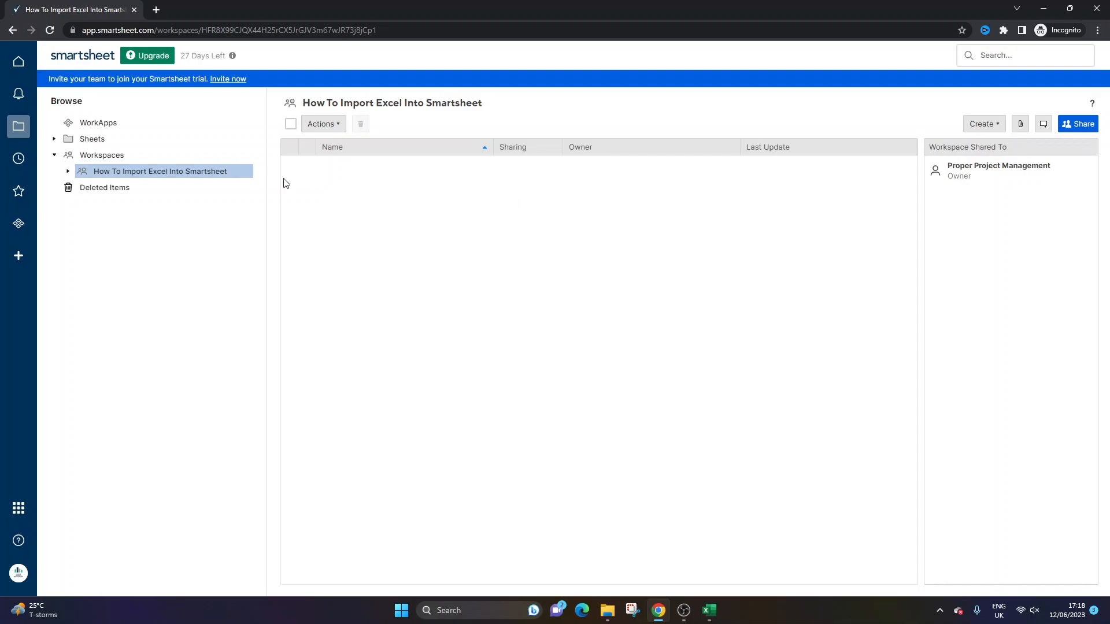
pyautogui.moveTo(996, 169)
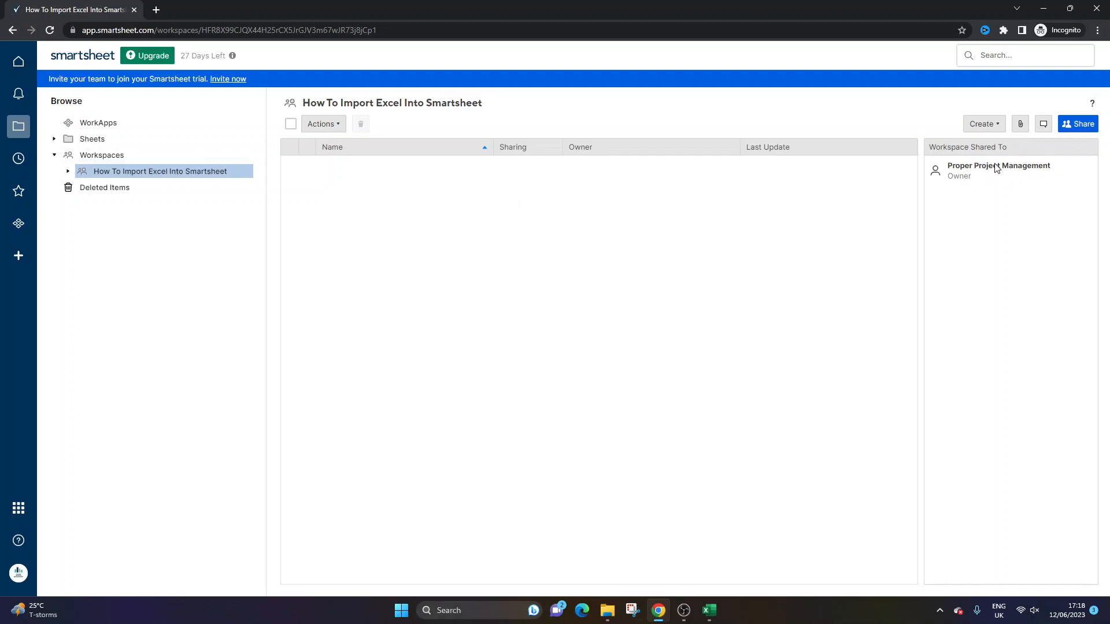
pyautogui.moveTo(551, 232)
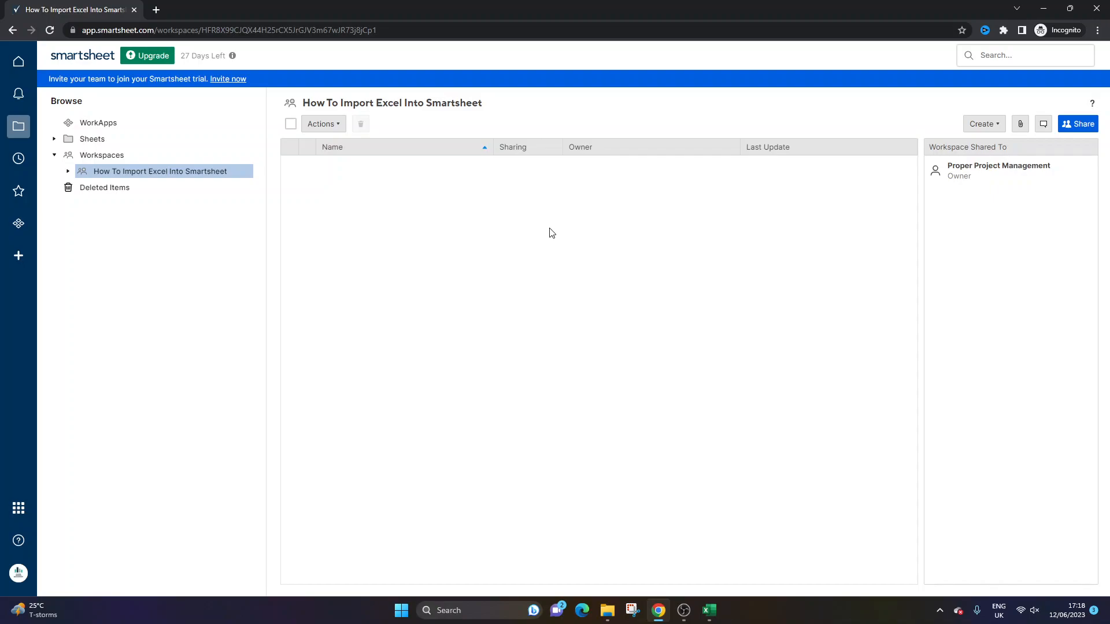
# From the import workspace, start a Microsoft Excel import via the Create menu.
pyautogui.click(92, 139)
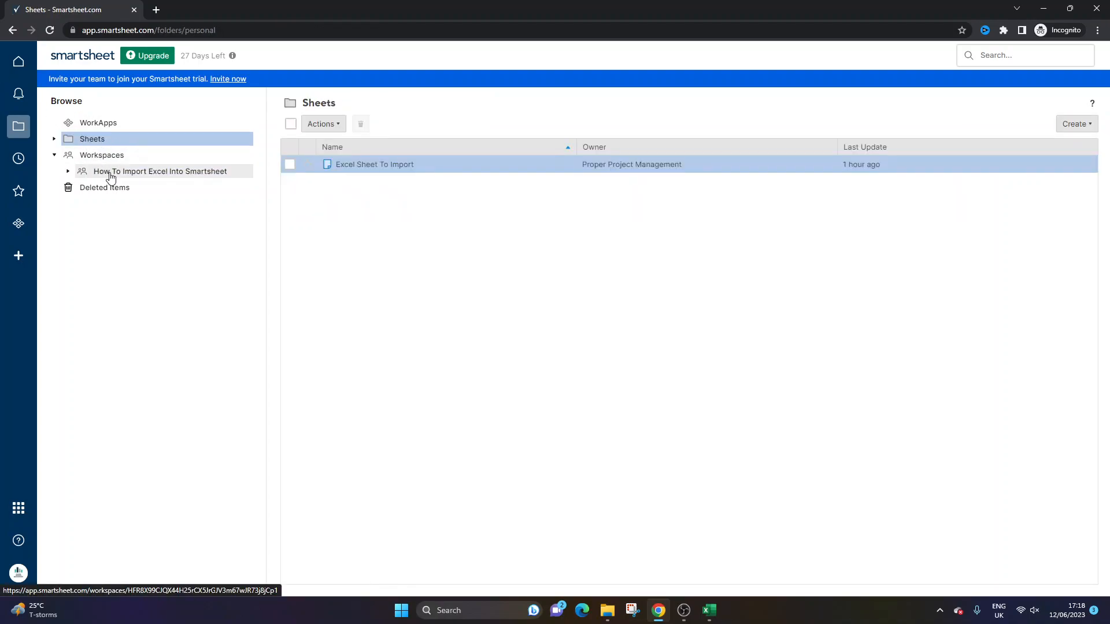
pyautogui.click(160, 171)
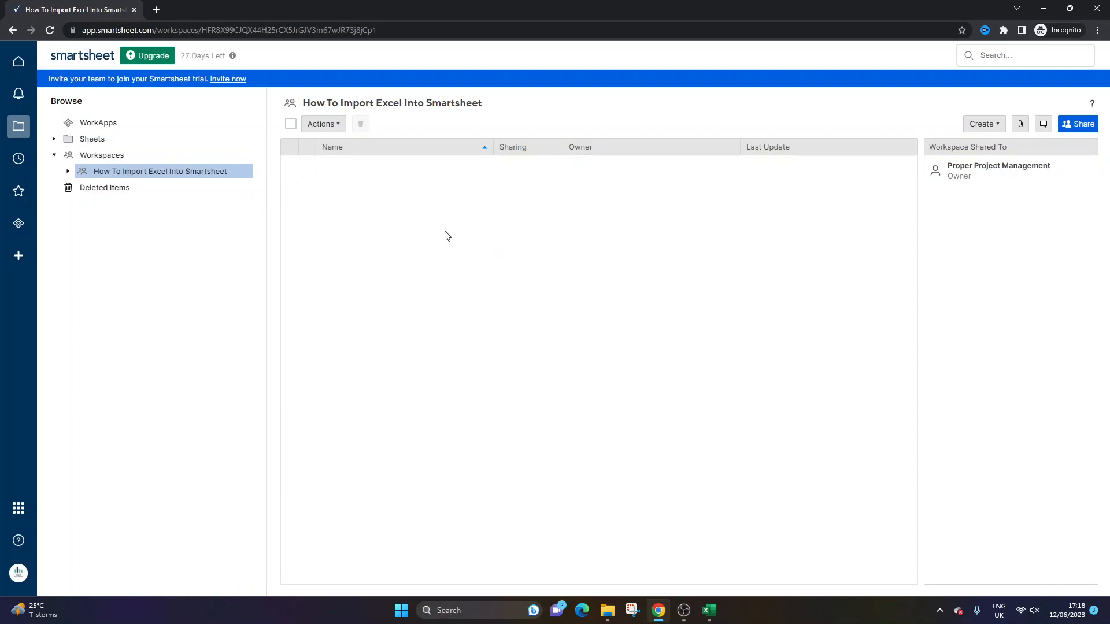
pyautogui.moveTo(399, 236)
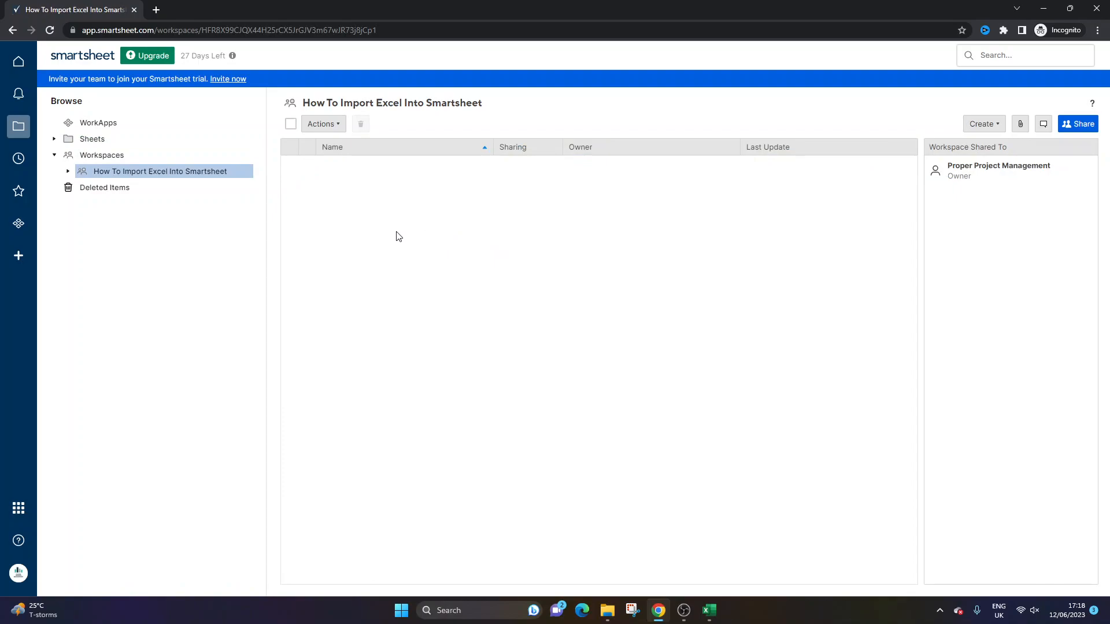
pyautogui.moveTo(1004, 118)
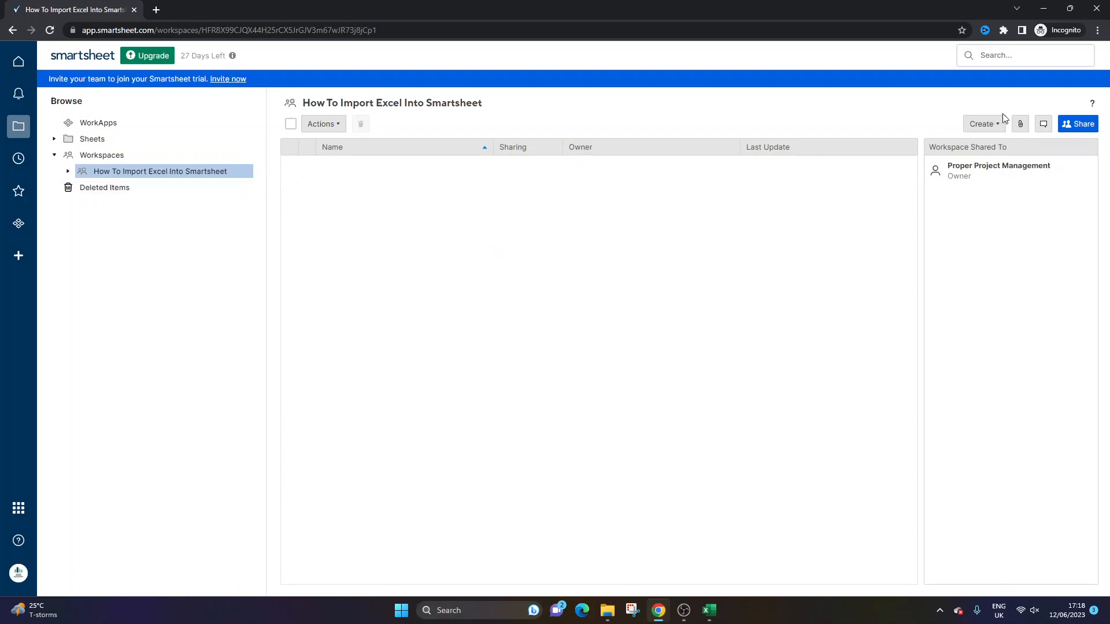
pyautogui.click(983, 124)
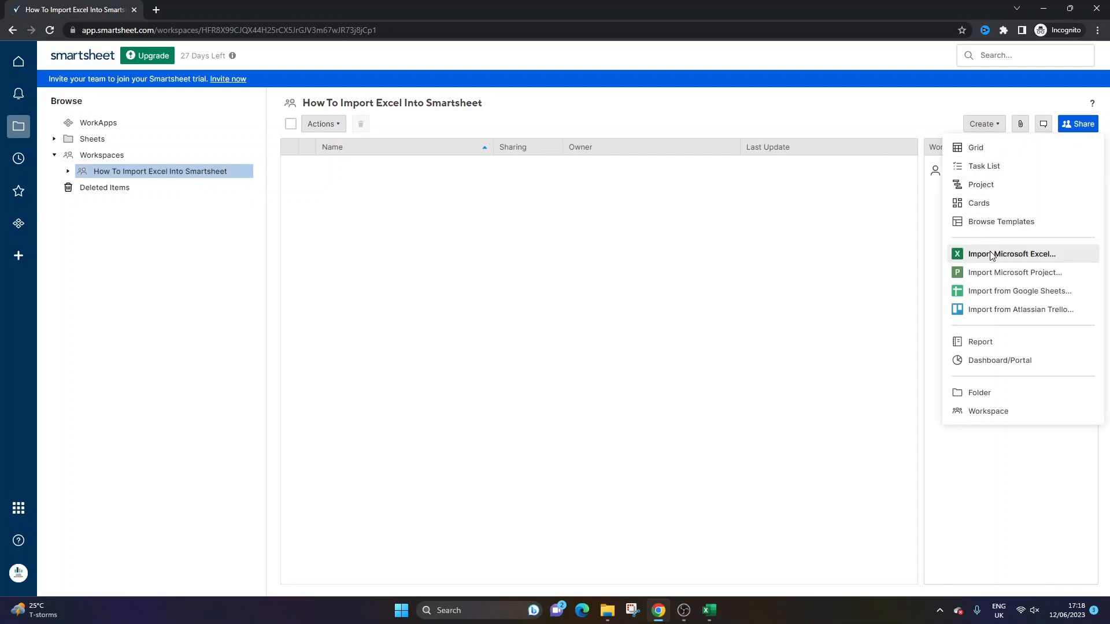
pyautogui.moveTo(998, 260)
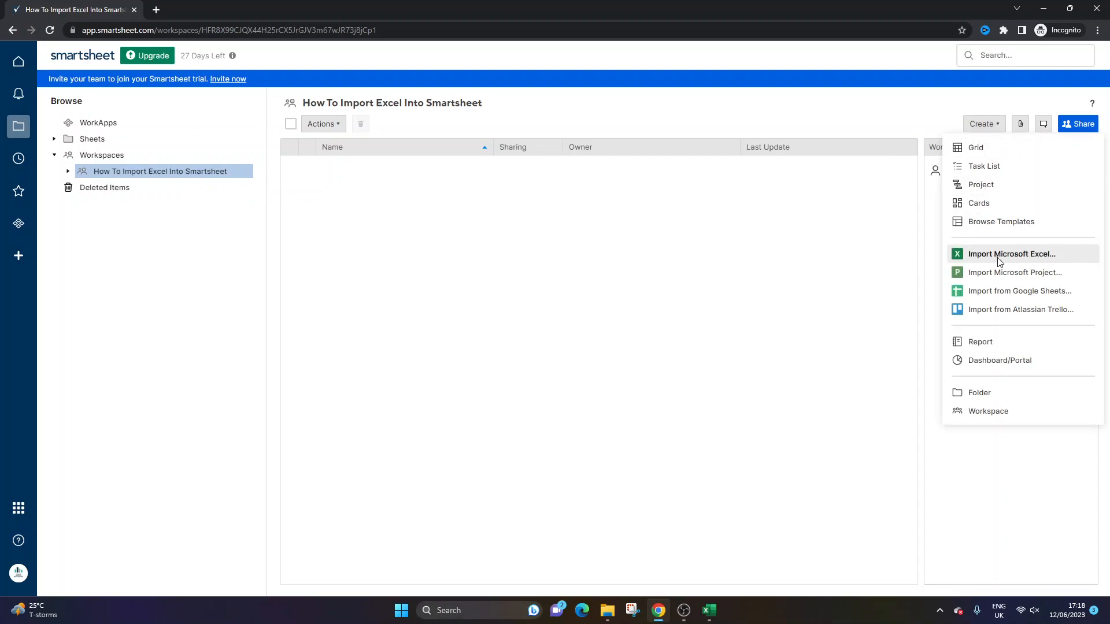
pyautogui.click(1010, 253)
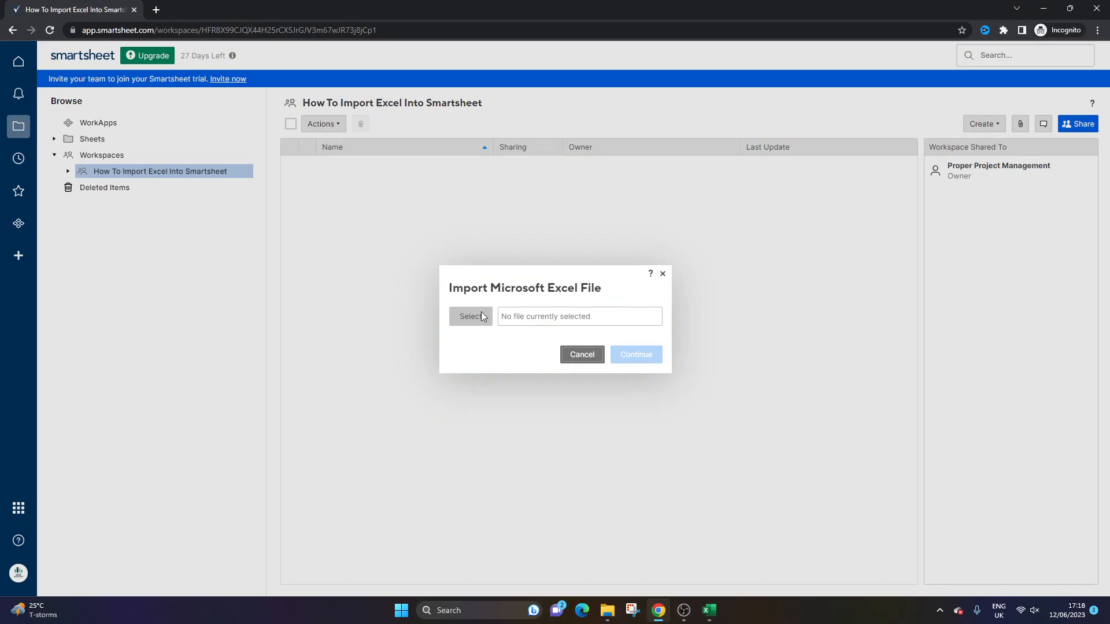
pyautogui.moveTo(470, 317)
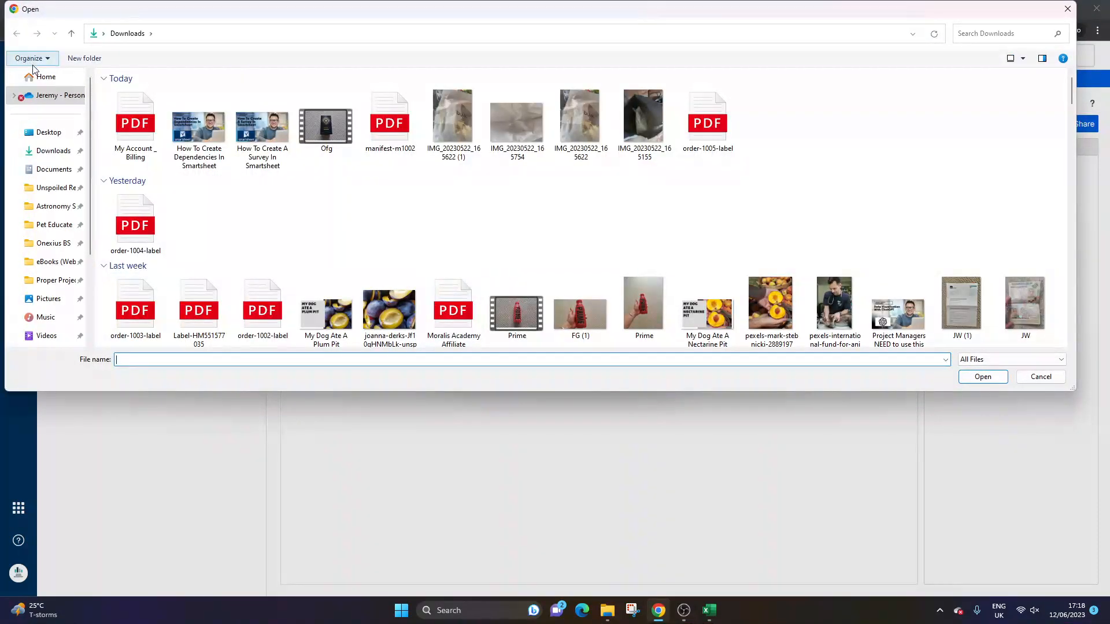
# Choose the workbook Excel Sheet To Import.xlsx from Recent for the import.
pyautogui.click(46, 76)
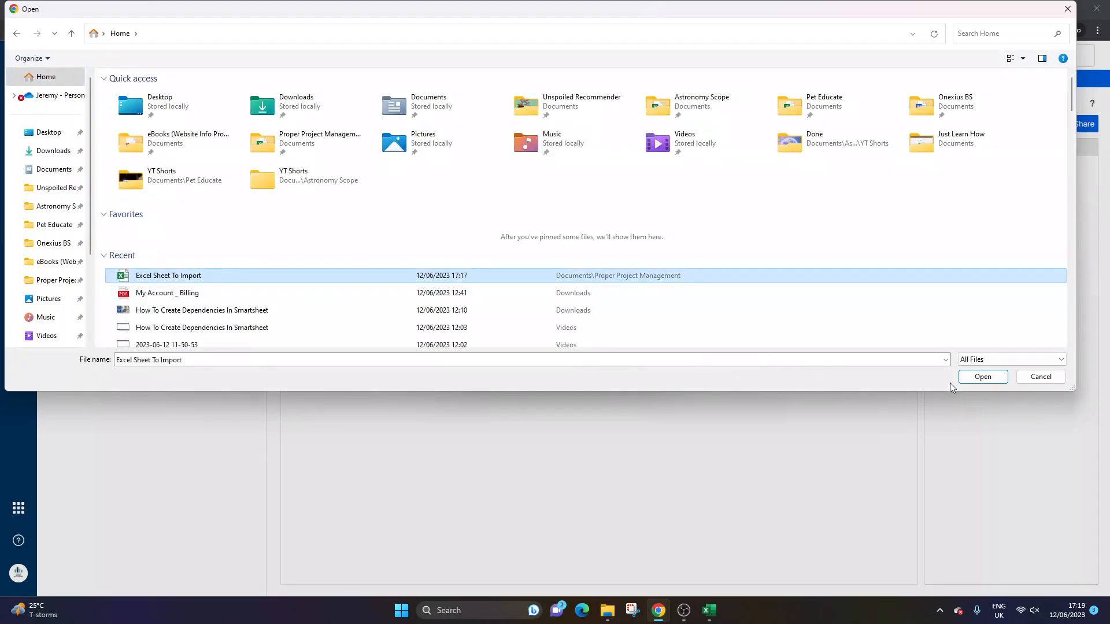
pyautogui.click(983, 376)
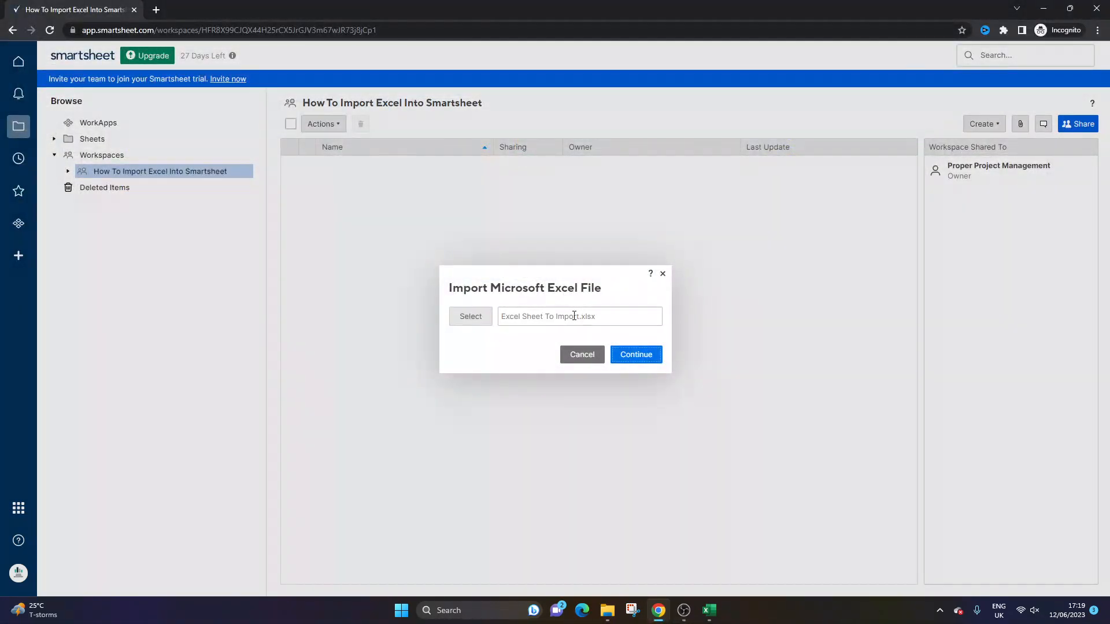
# Continue to Import Settings, check the sheet name, and import it as a new sheet.
pyautogui.click(635, 355)
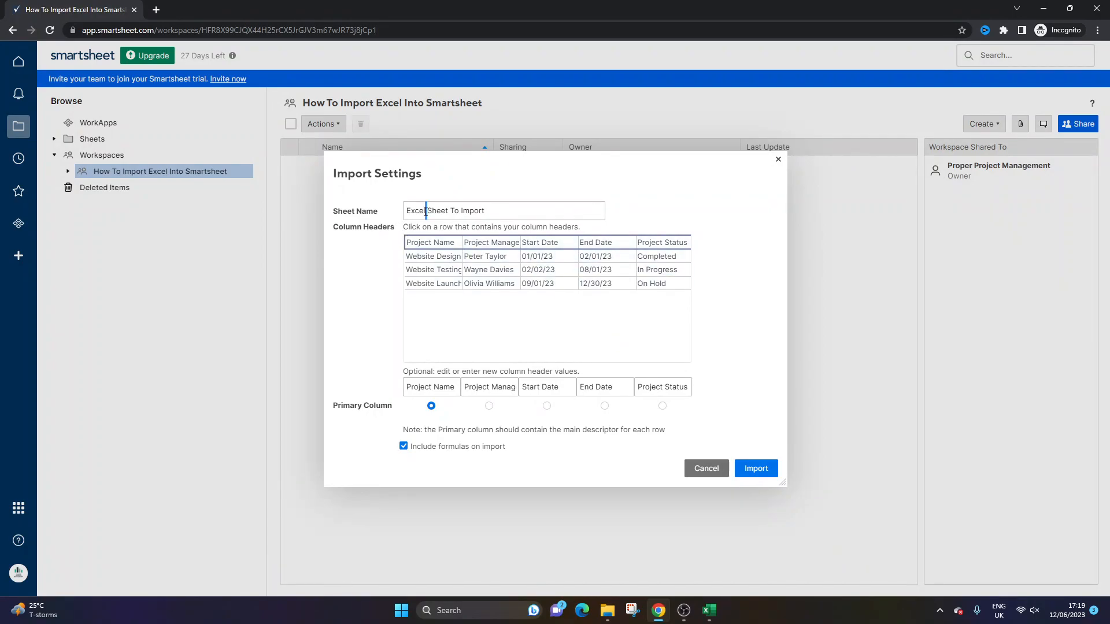
pyautogui.tripleClick(503, 211)
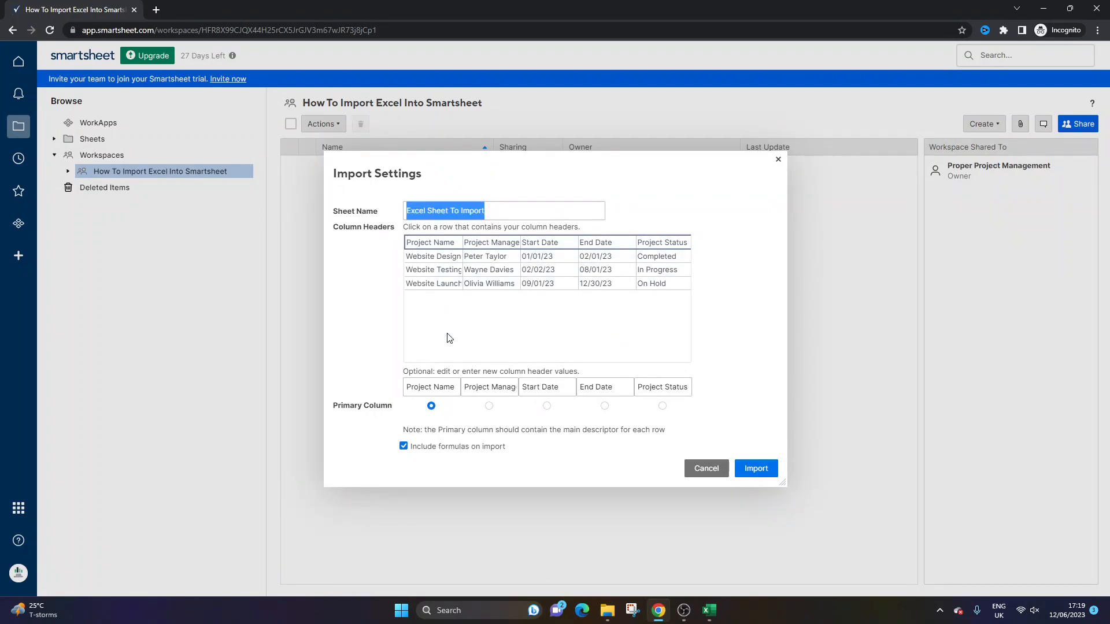
pyautogui.moveTo(455, 379)
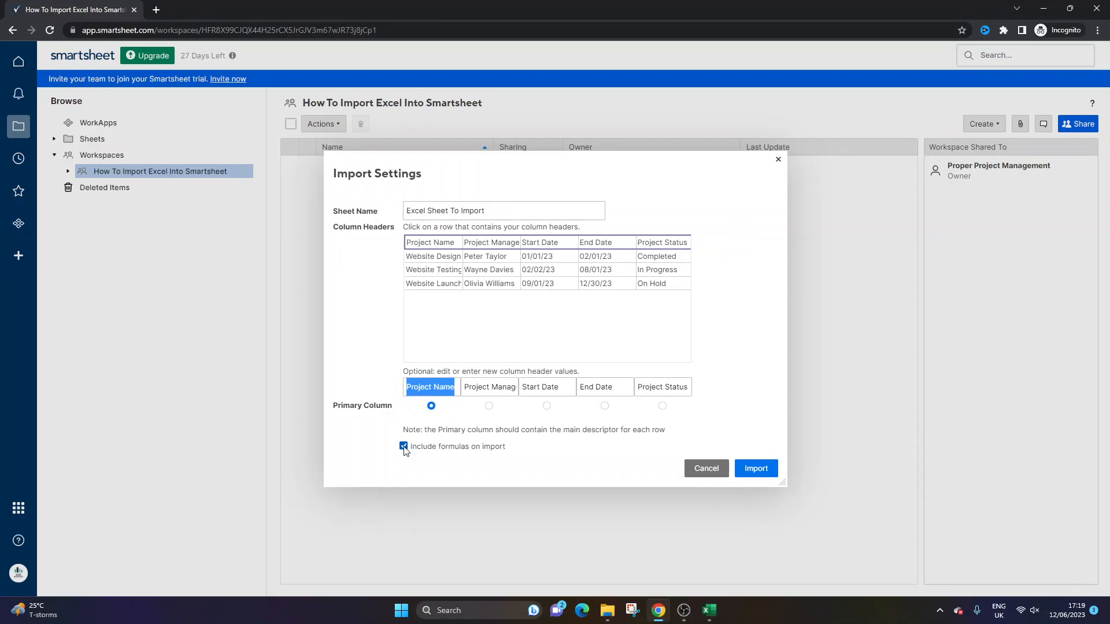
pyautogui.moveTo(755, 468)
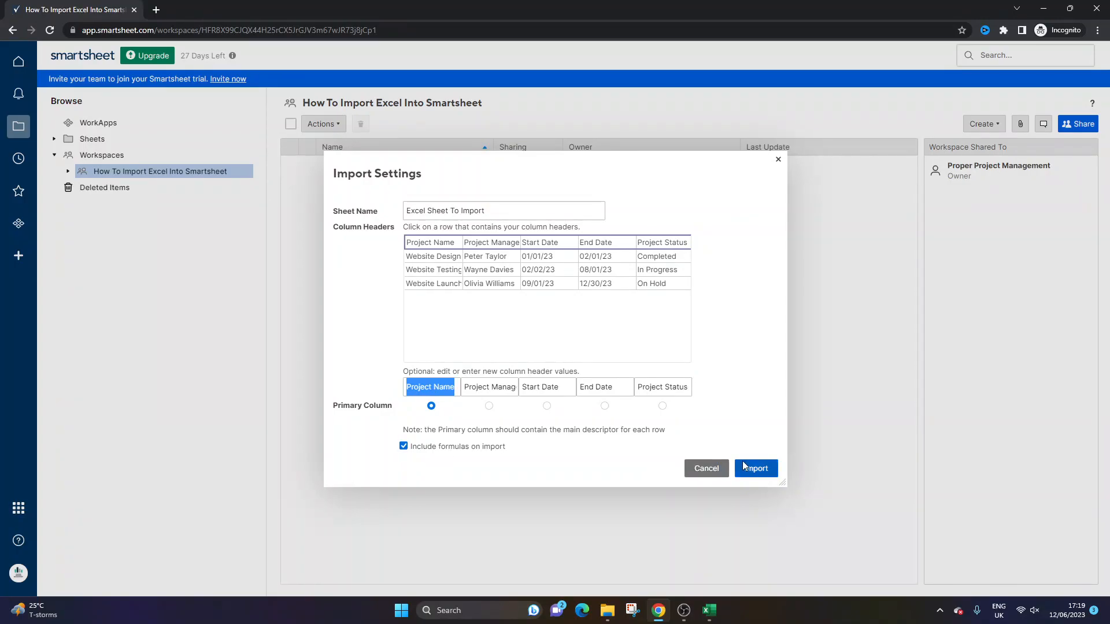
pyautogui.click(755, 468)
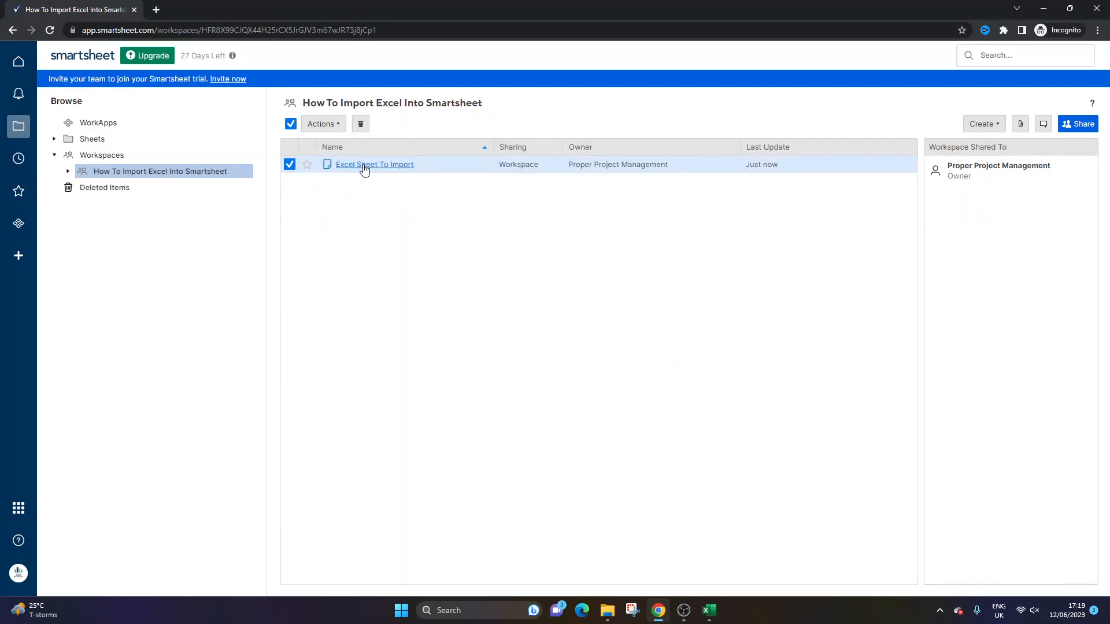
pyautogui.moveTo(718, 593)
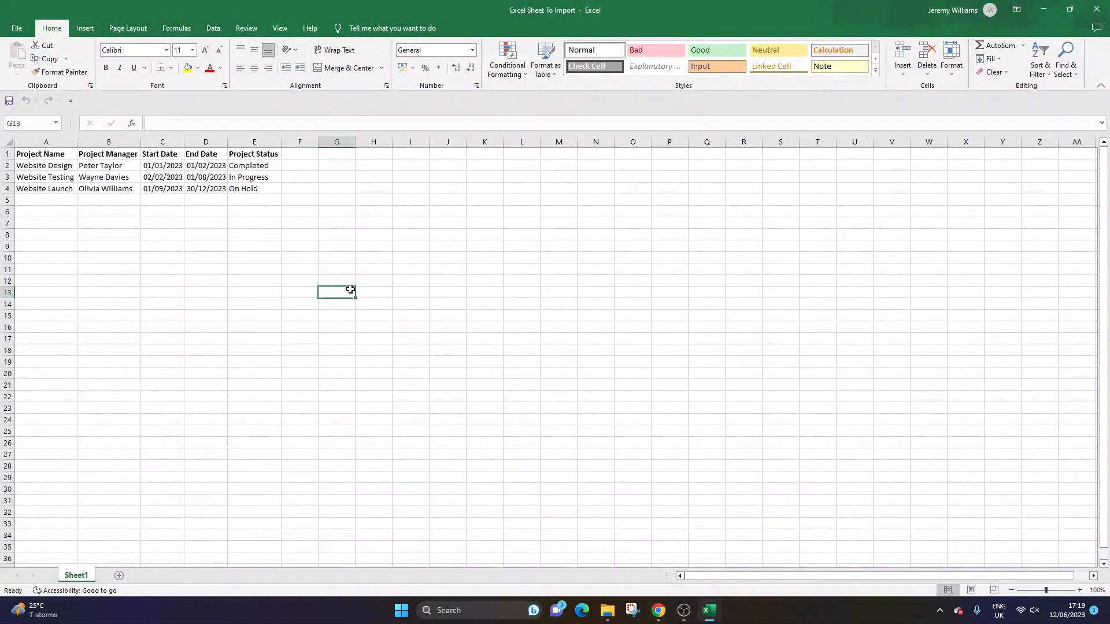
# Review the project data in the Excel workbook, then minimise Excel to return to Smartsheet.
pyautogui.click(162, 165)
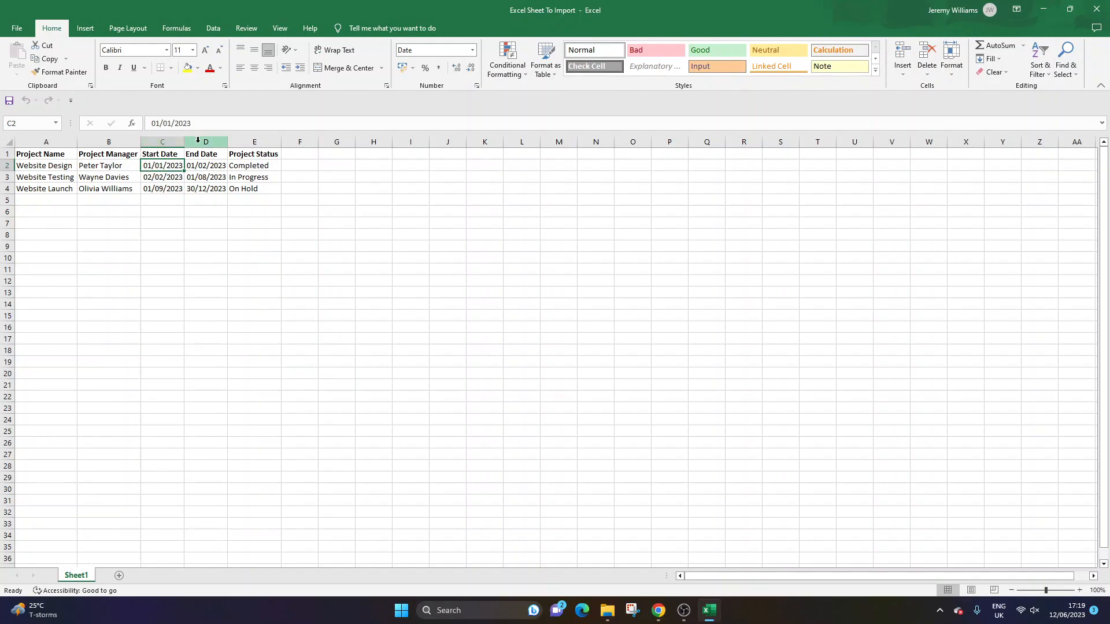
pyautogui.click(253, 154)
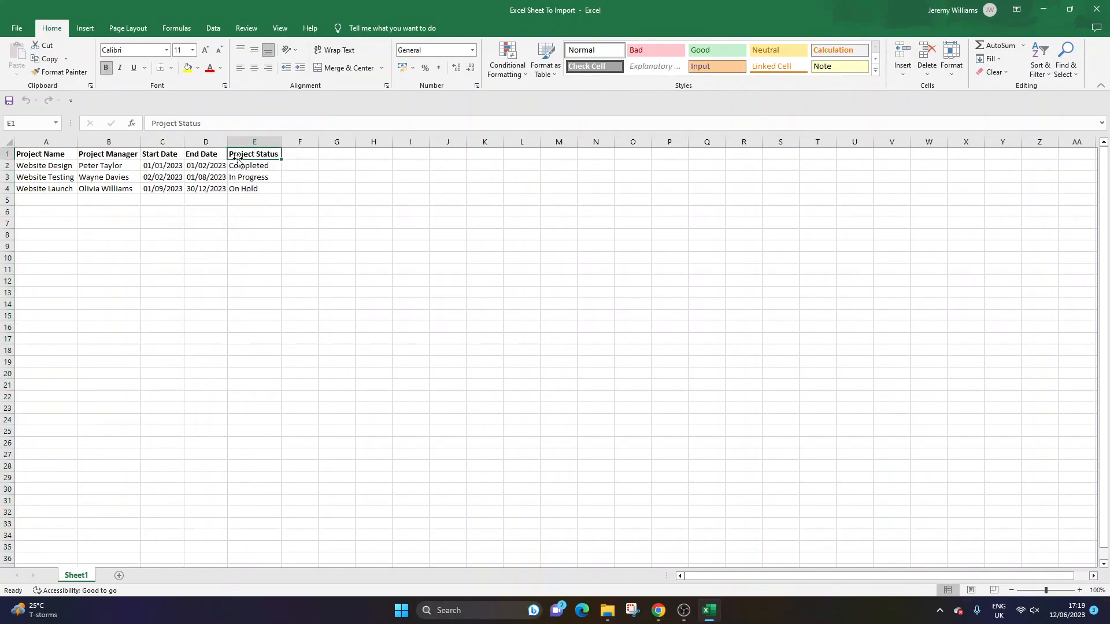
pyautogui.click(162, 177)
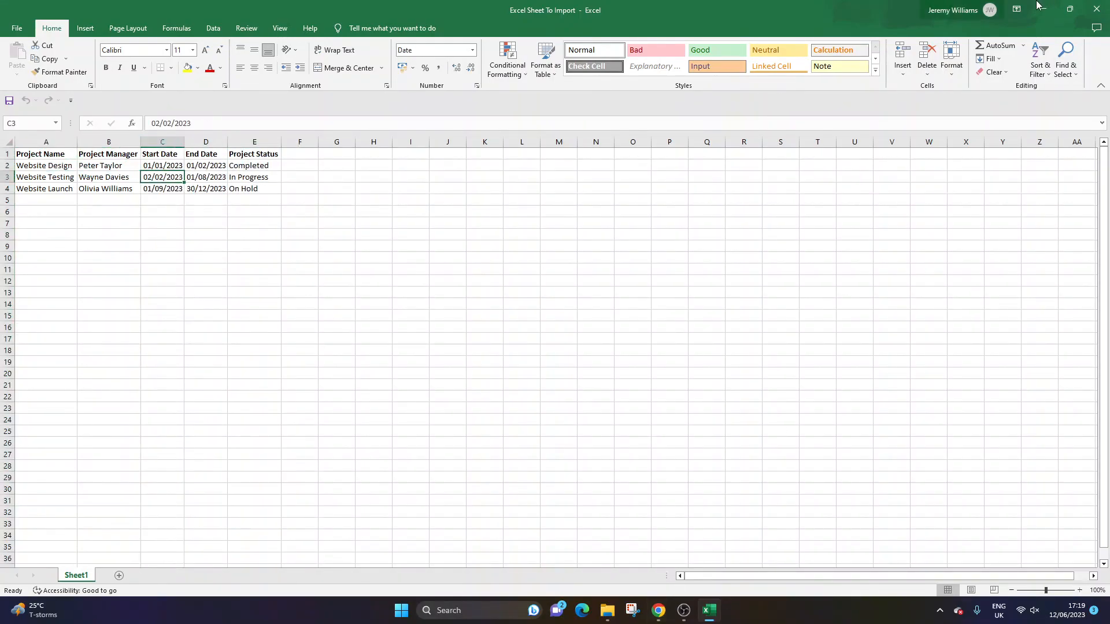
pyautogui.click(658, 611)
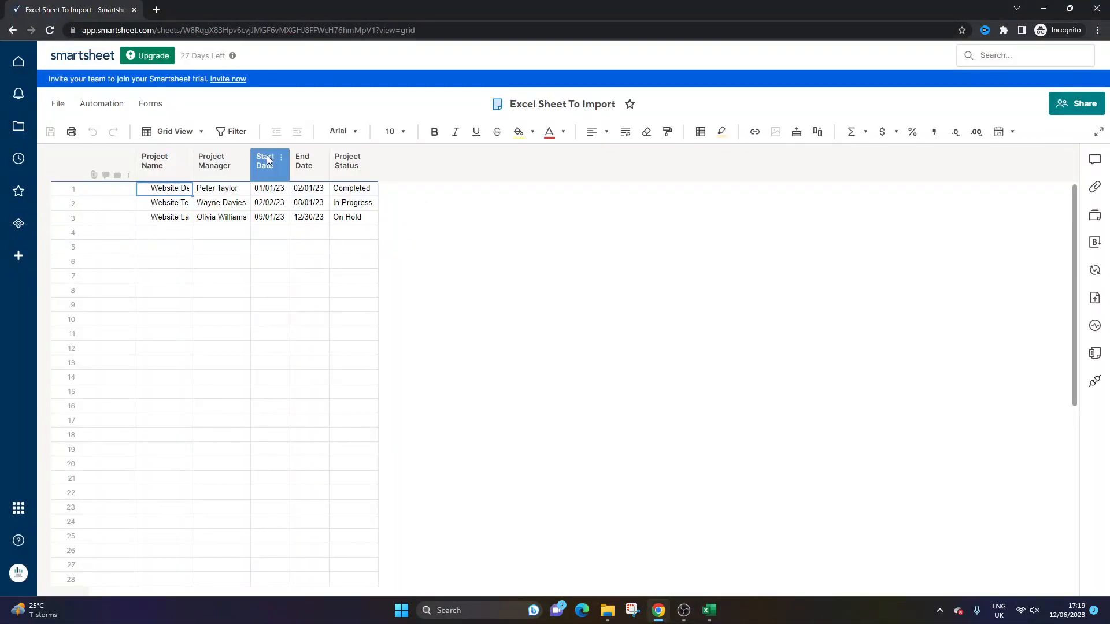
# Widen the Project Name column and confirm Start Date is a Date-type column, cancelling unchanged.
pyautogui.click(163, 160)
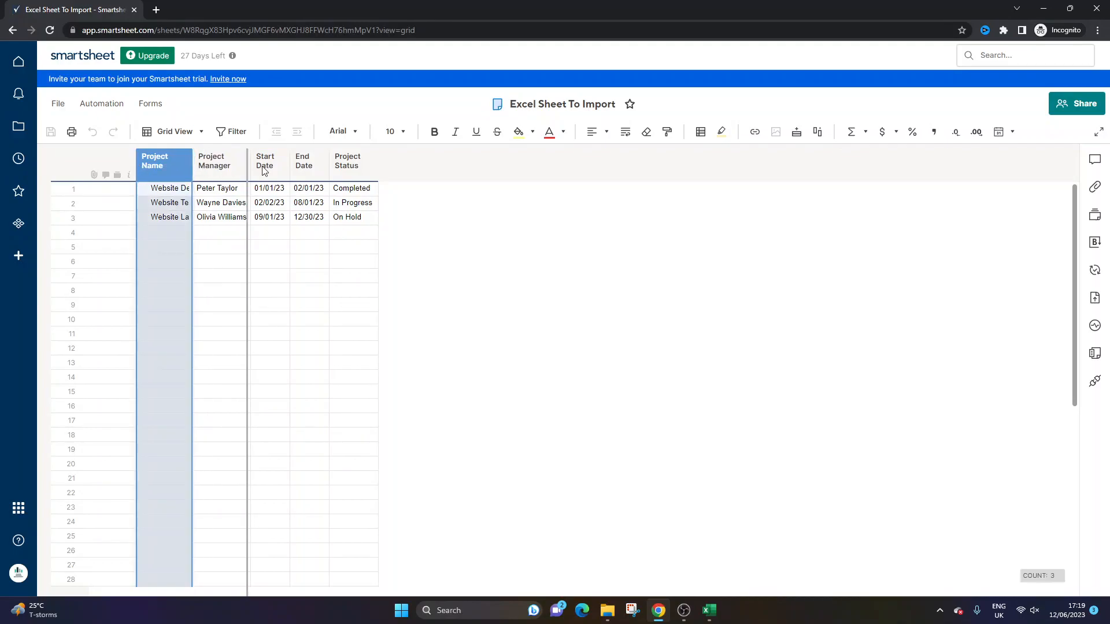
pyautogui.rightClick(342, 161)
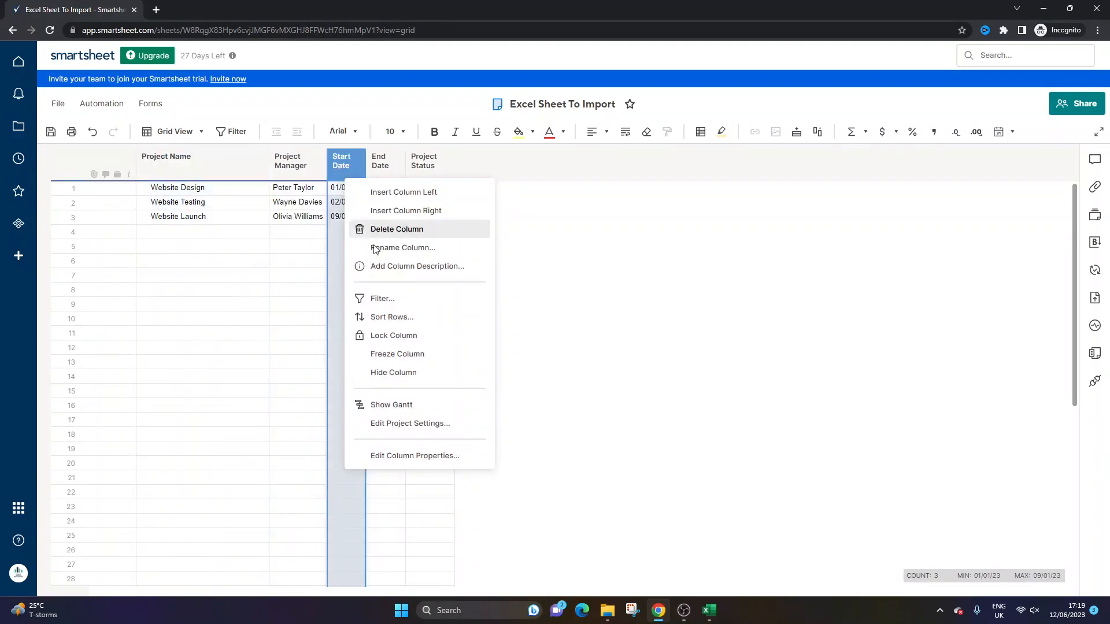
pyautogui.click(403, 248)
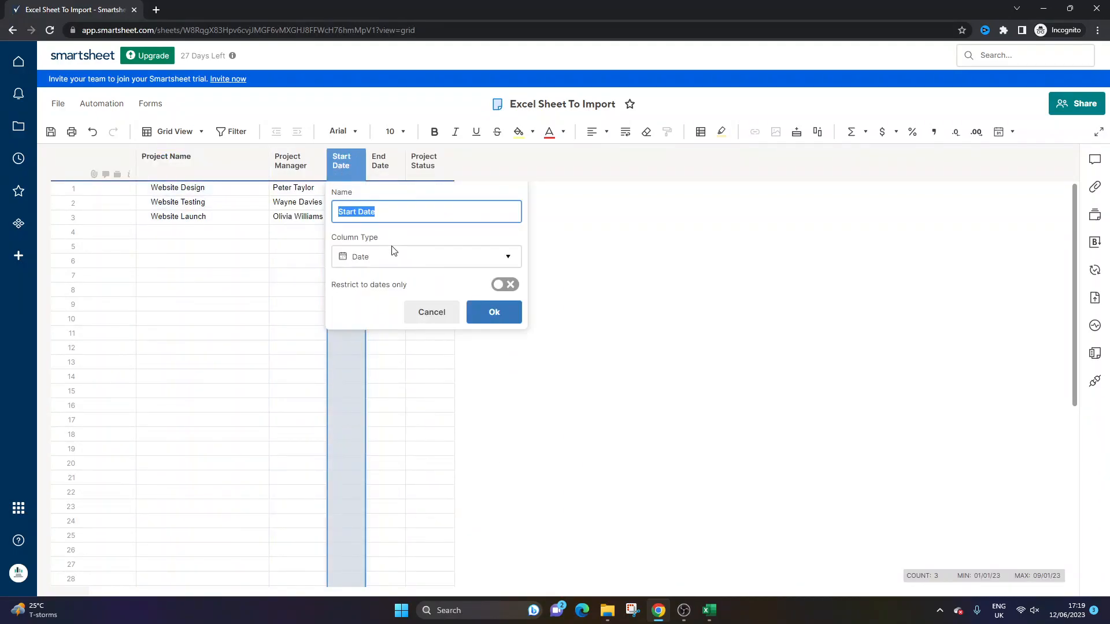
pyautogui.click(494, 311)
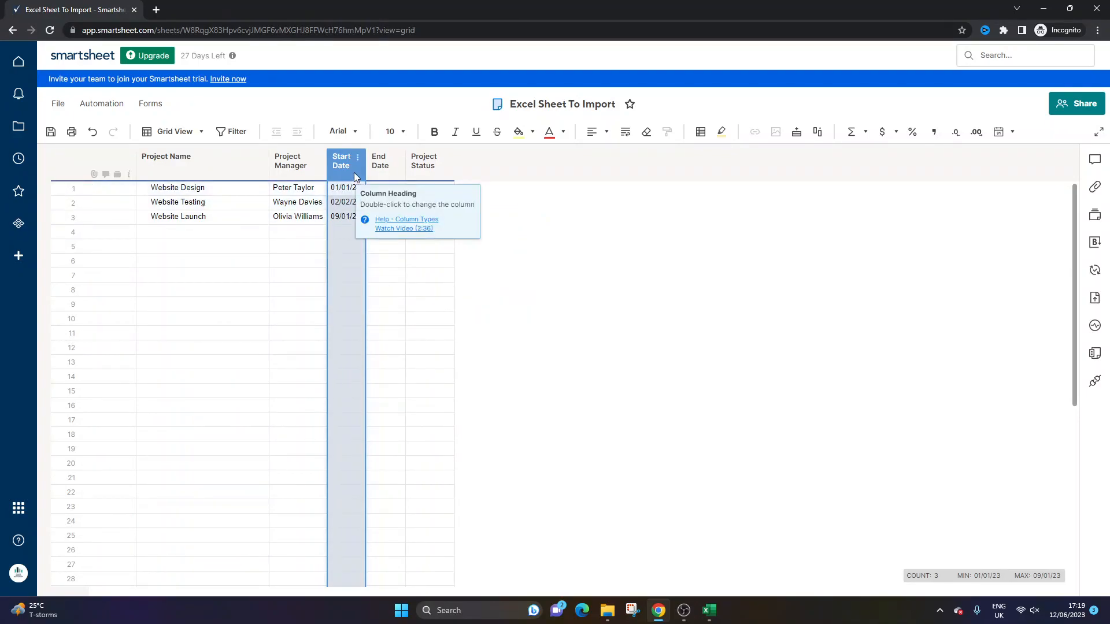
# Confirm End Date is also Date-type, cancel, and head back to the workspace listing.
pyautogui.doubleClick(380, 160)
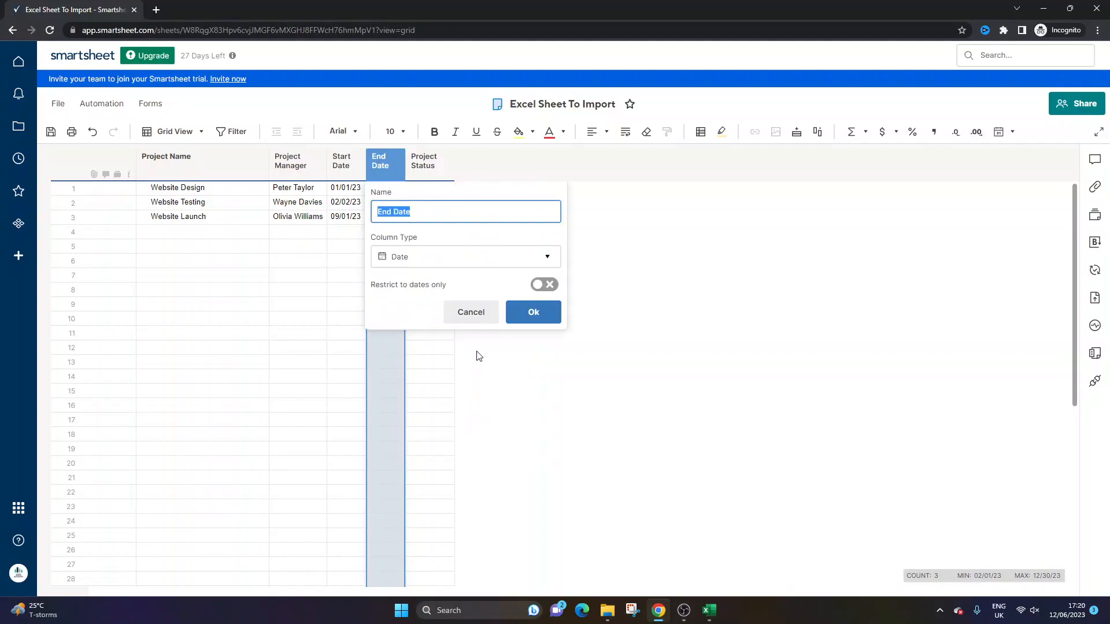
pyautogui.click(534, 312)
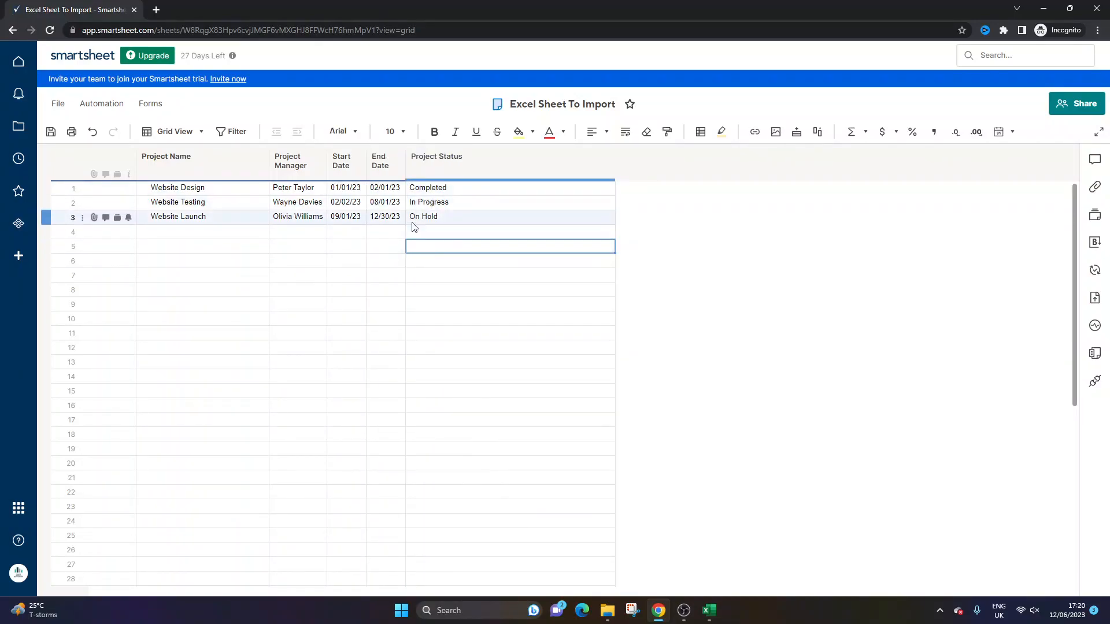
pyautogui.moveTo(384, 216)
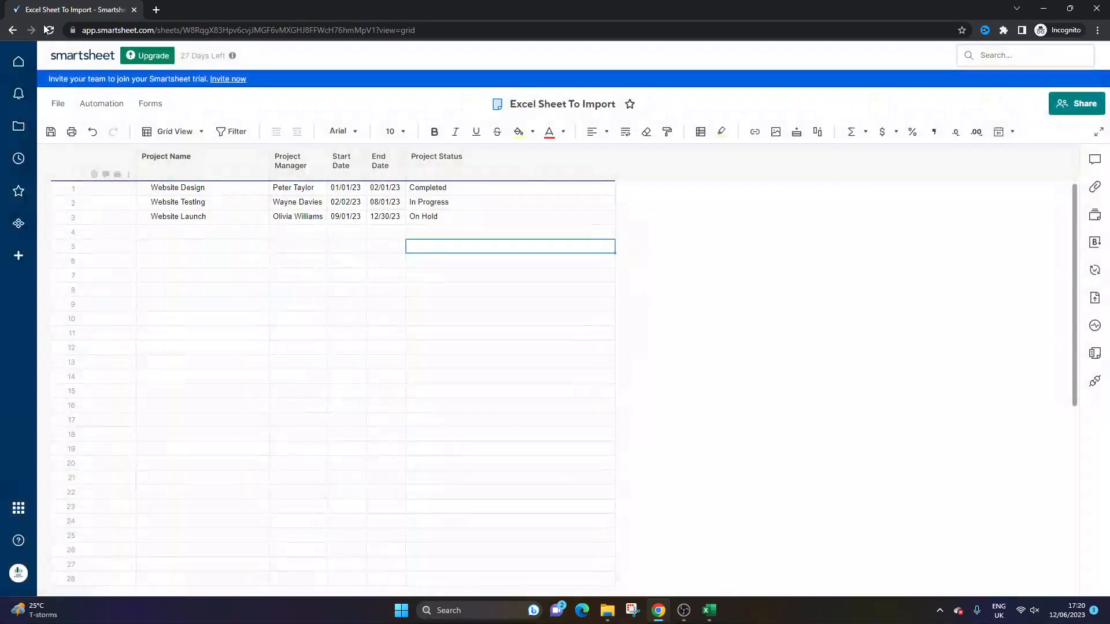
pyautogui.click(983, 124)
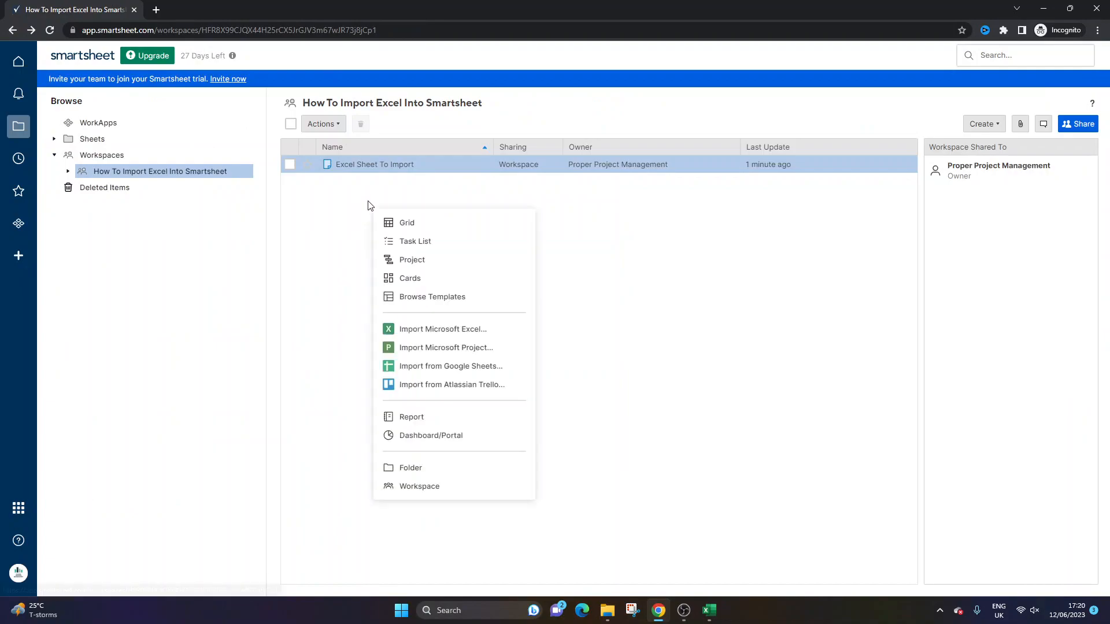
# Create a new blank grid sheet named Importing Excel.
pyautogui.click(406, 222)
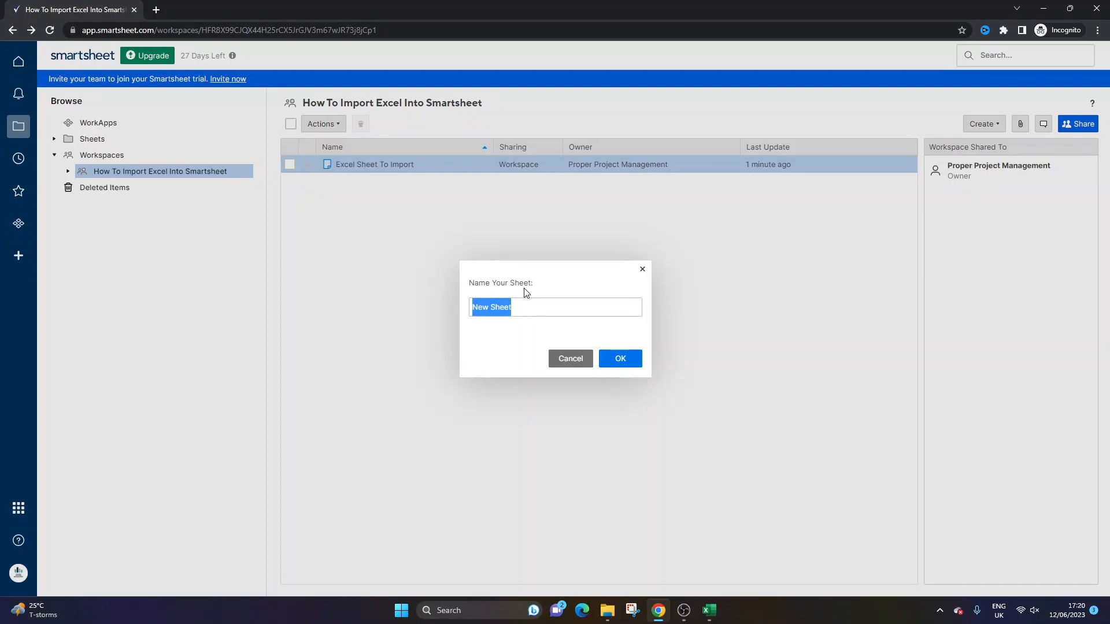
pyautogui.write('To')
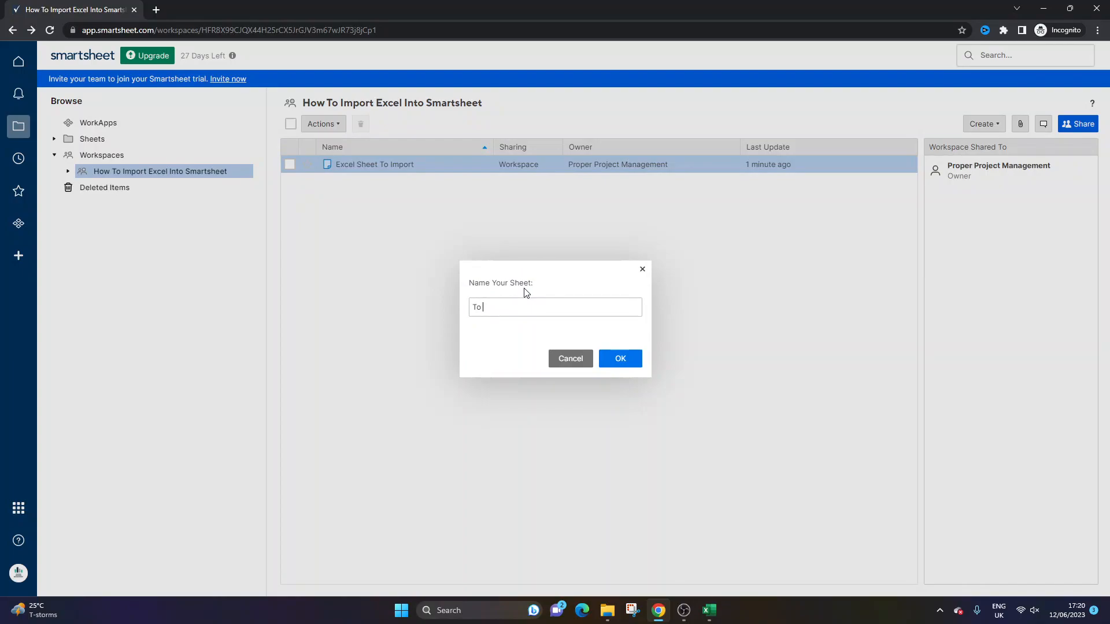
pyautogui.write('Importing E')
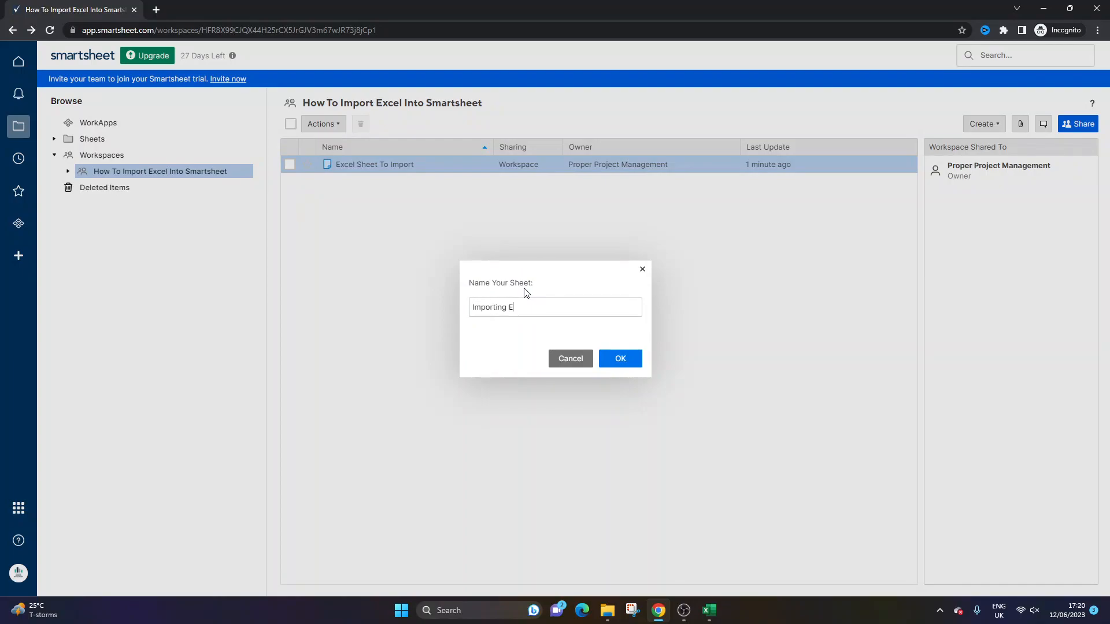
pyautogui.click(620, 359)
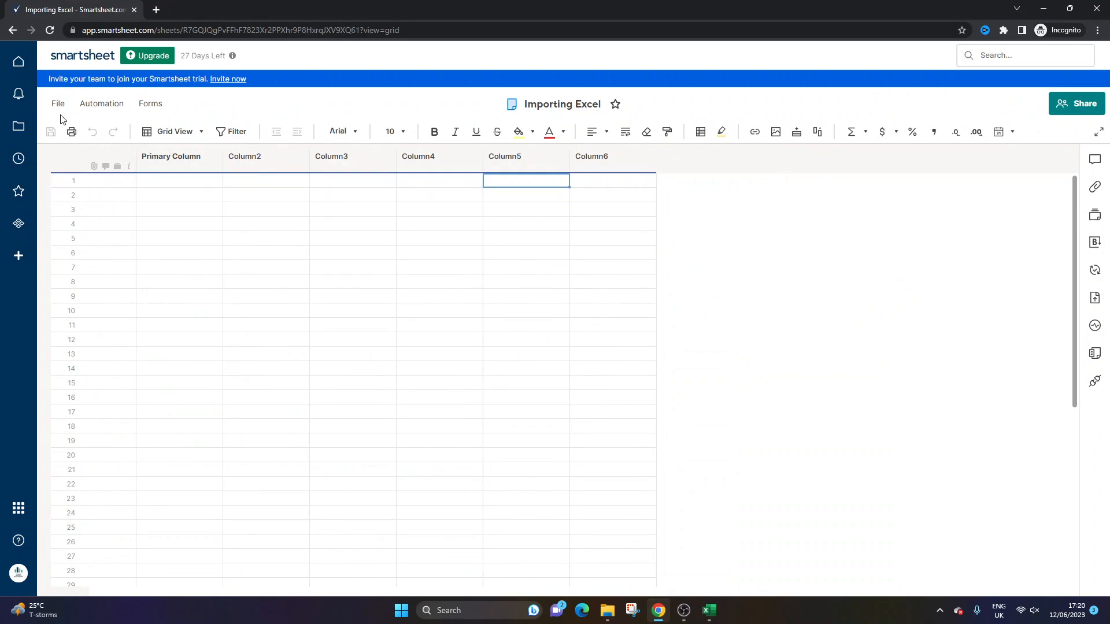
# From the sheet's File menu, start a Microsoft Excel import and browse for the workbook.
pyautogui.click(58, 103)
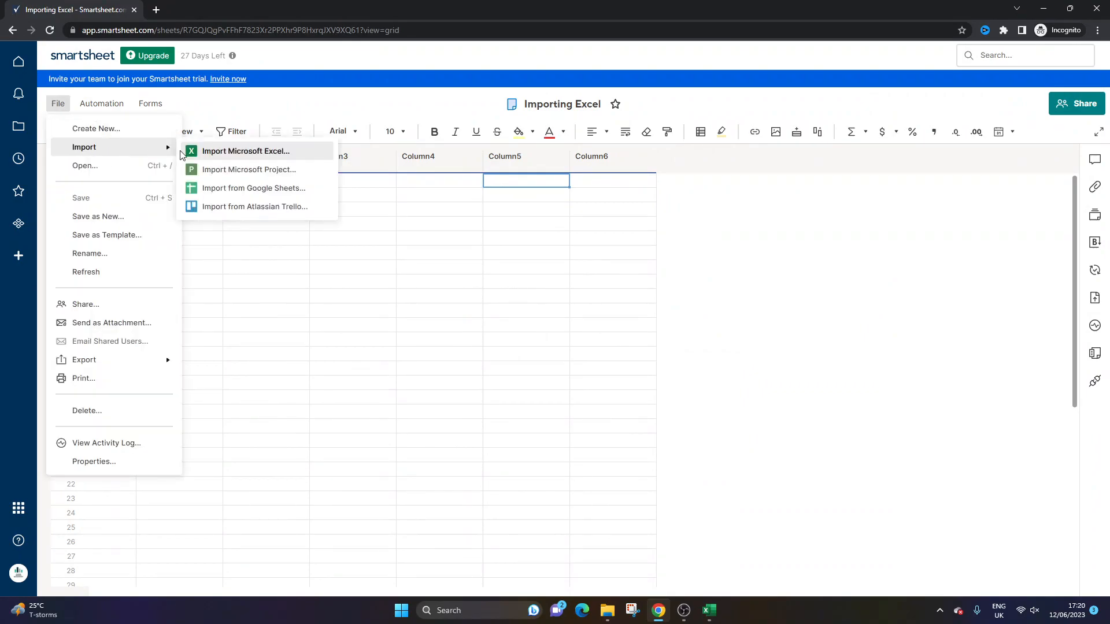
pyautogui.click(245, 150)
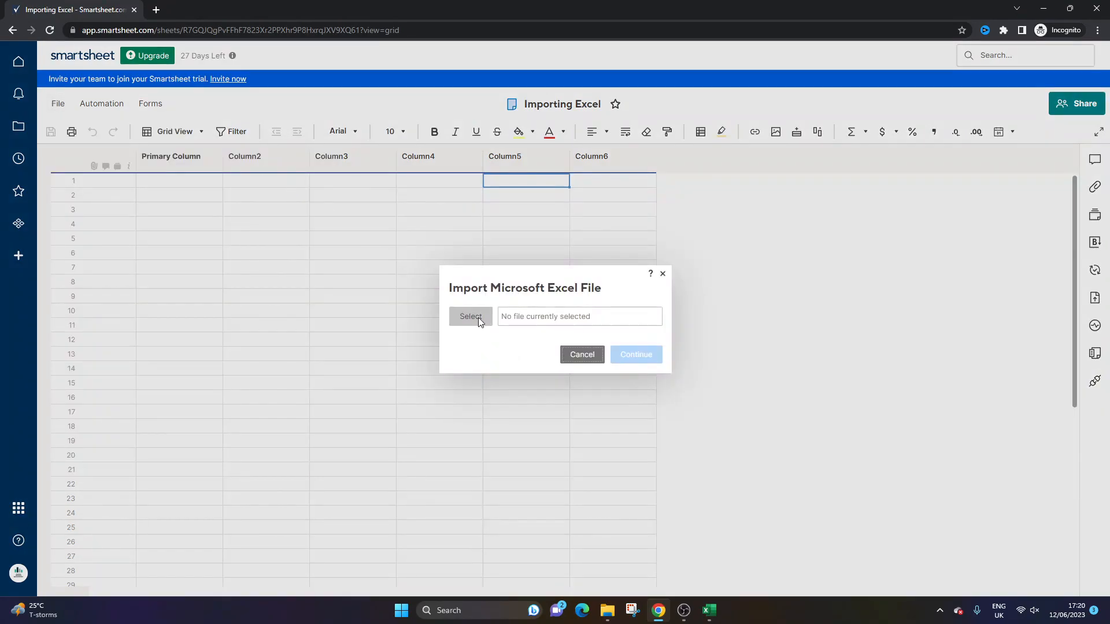
pyautogui.click(470, 317)
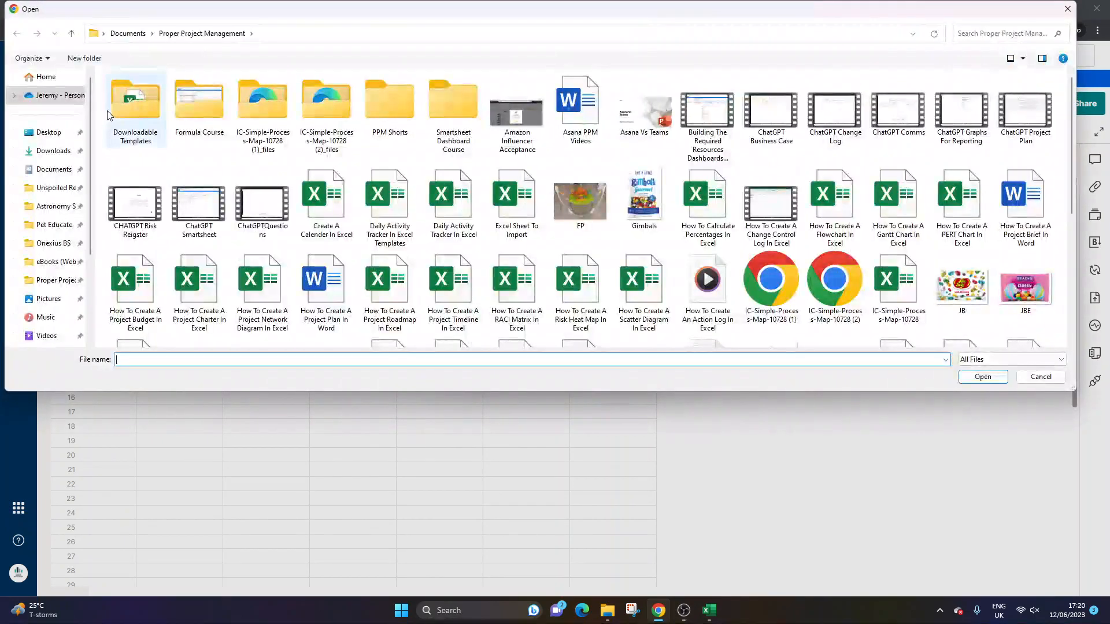
# Choose Excel Sheet To Import.xlsx and continue to its import settings preview.
pyautogui.click(45, 76)
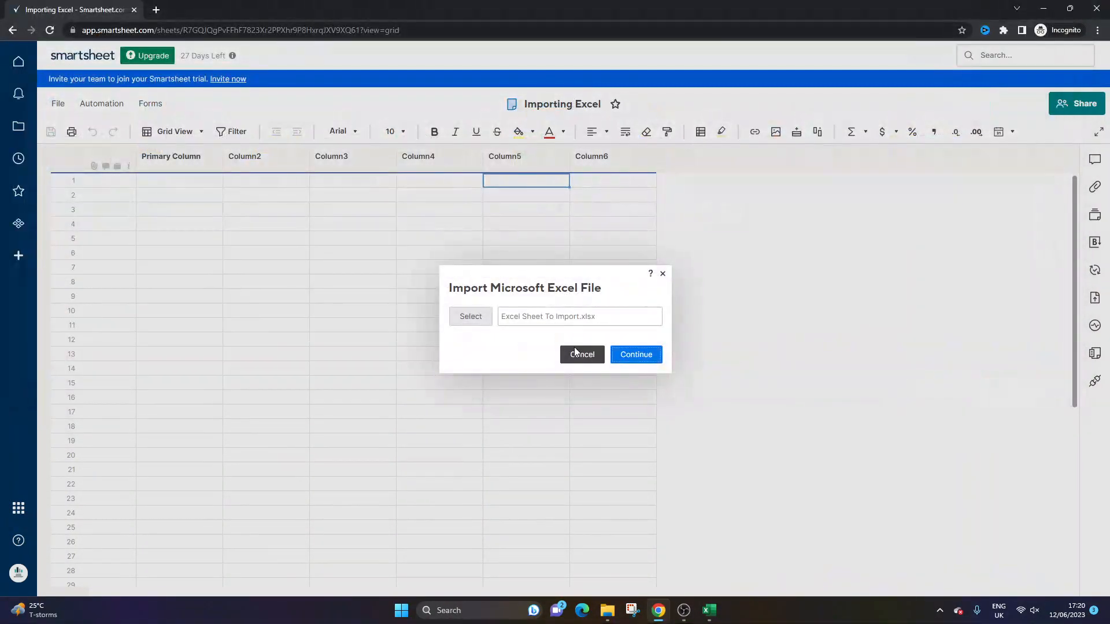
pyautogui.click(634, 355)
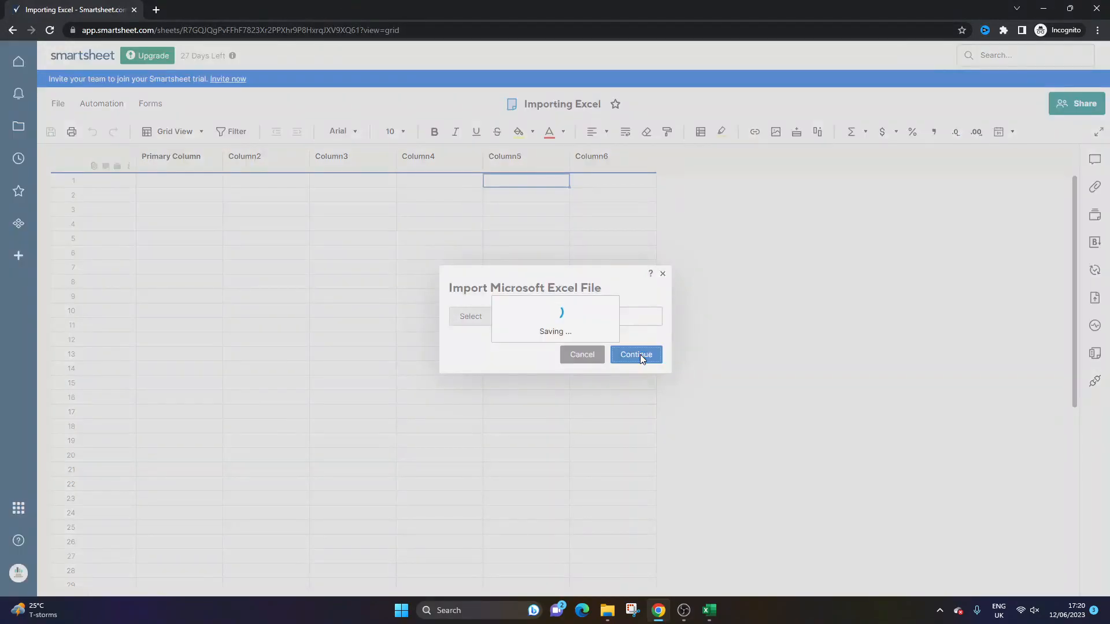
pyautogui.click(635, 355)
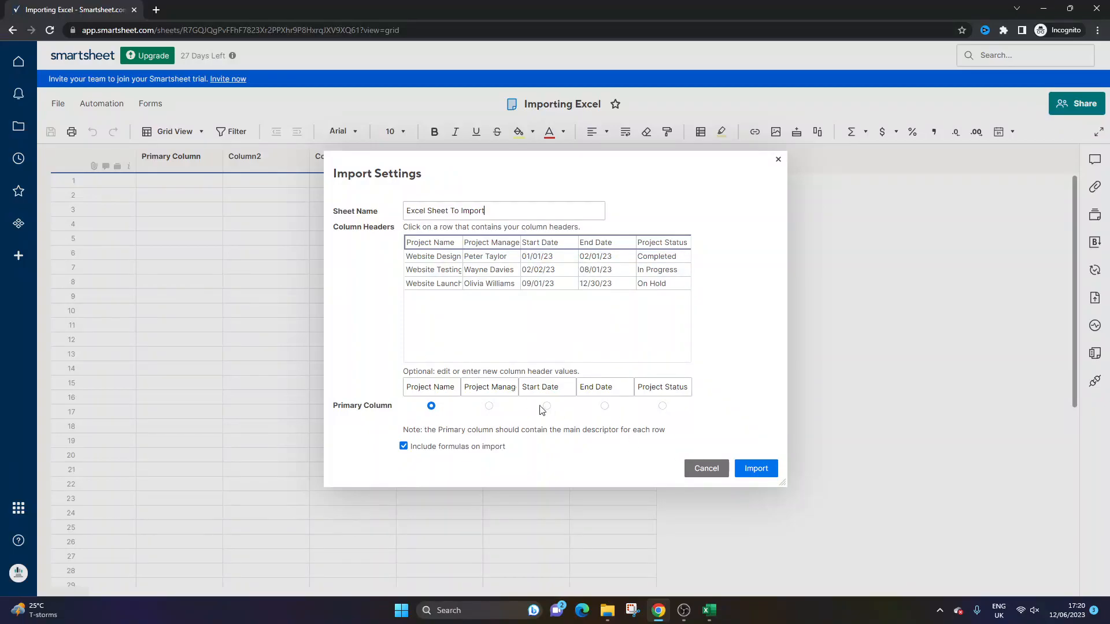
# Import the workbook as a new Excel Sheet To Import sheet with three project rows.
pyautogui.click(756, 468)
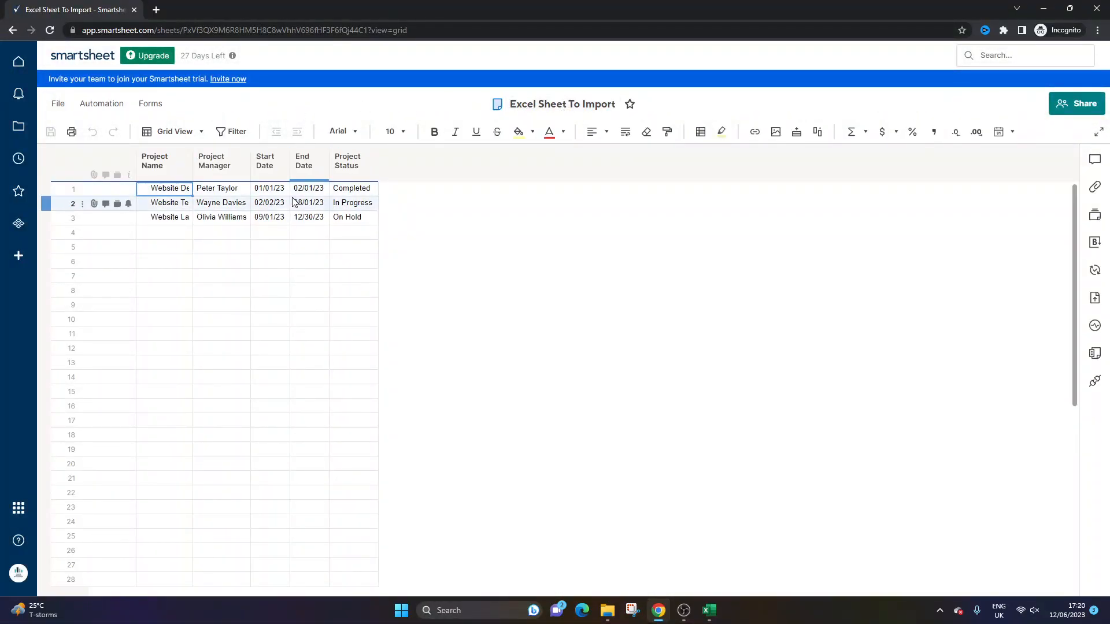
pyautogui.click(504, 262)
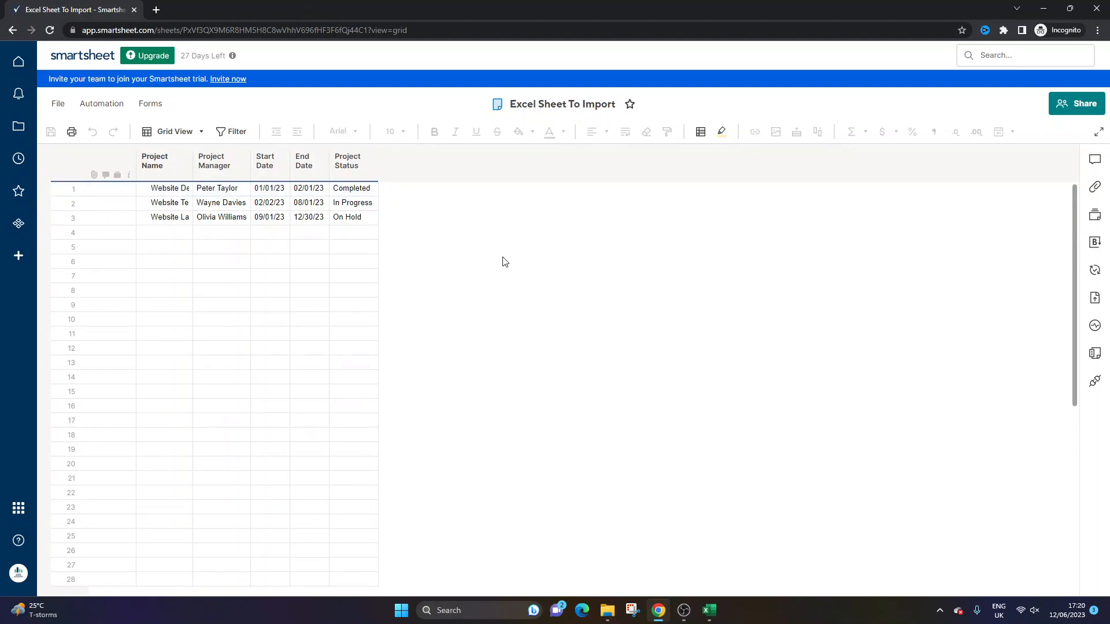